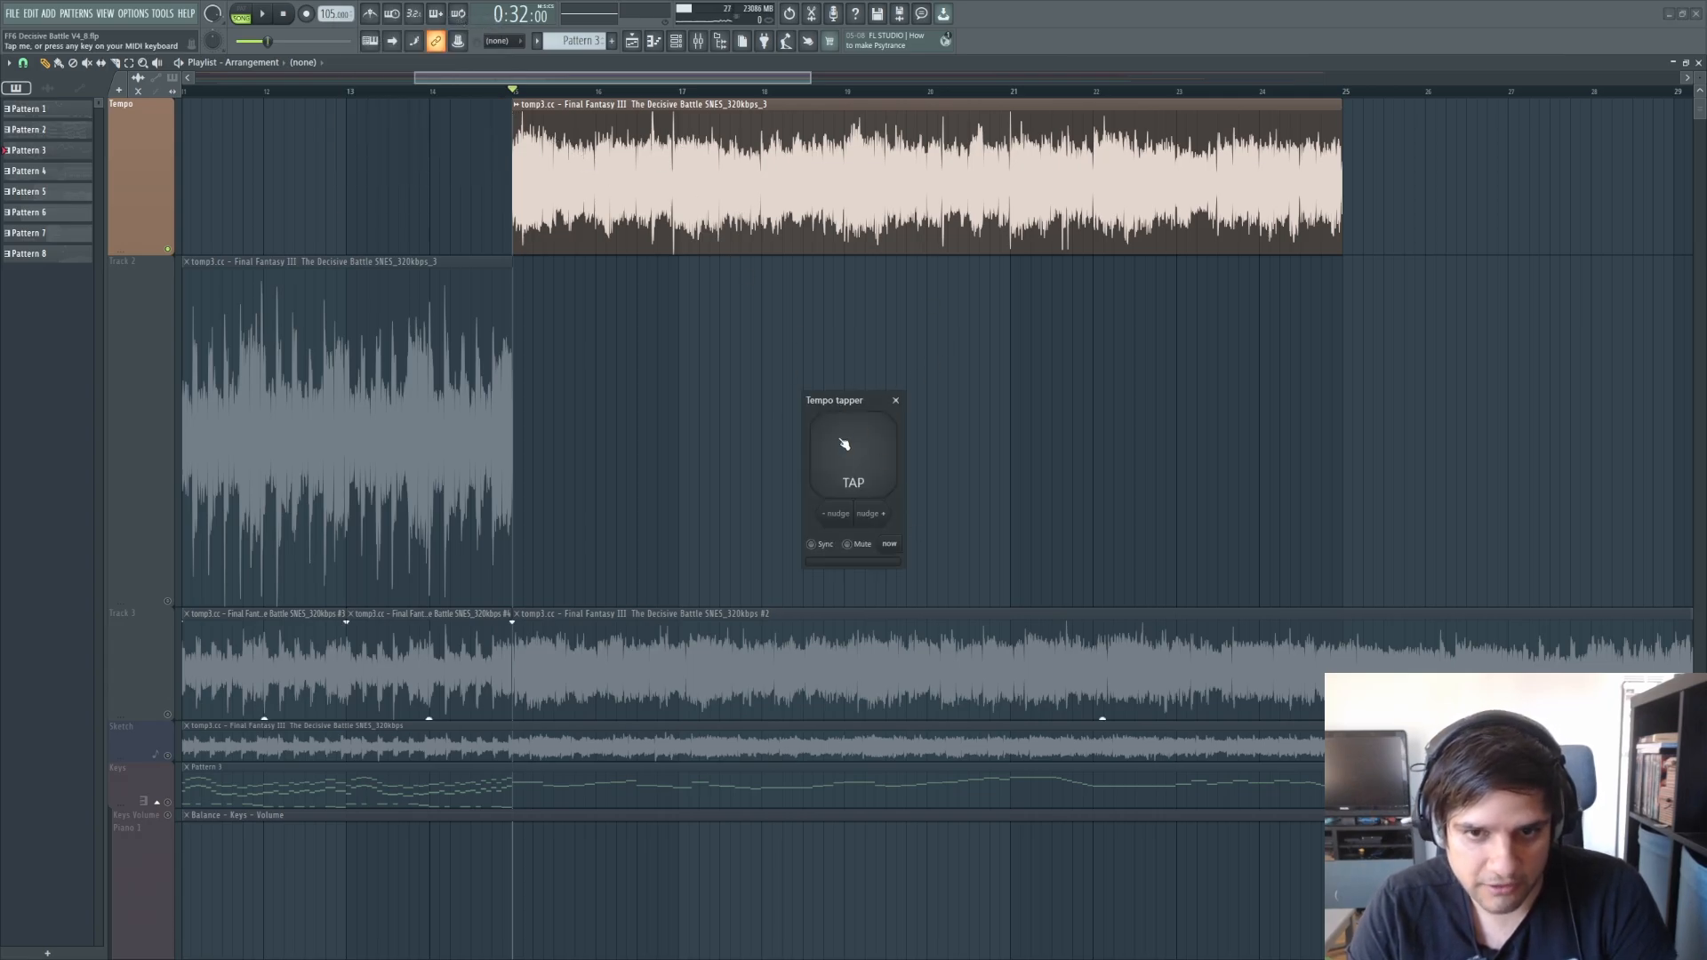
Tap out the tempo, close the clip settings, and slice the top game-music clip in two
click(260, 13)
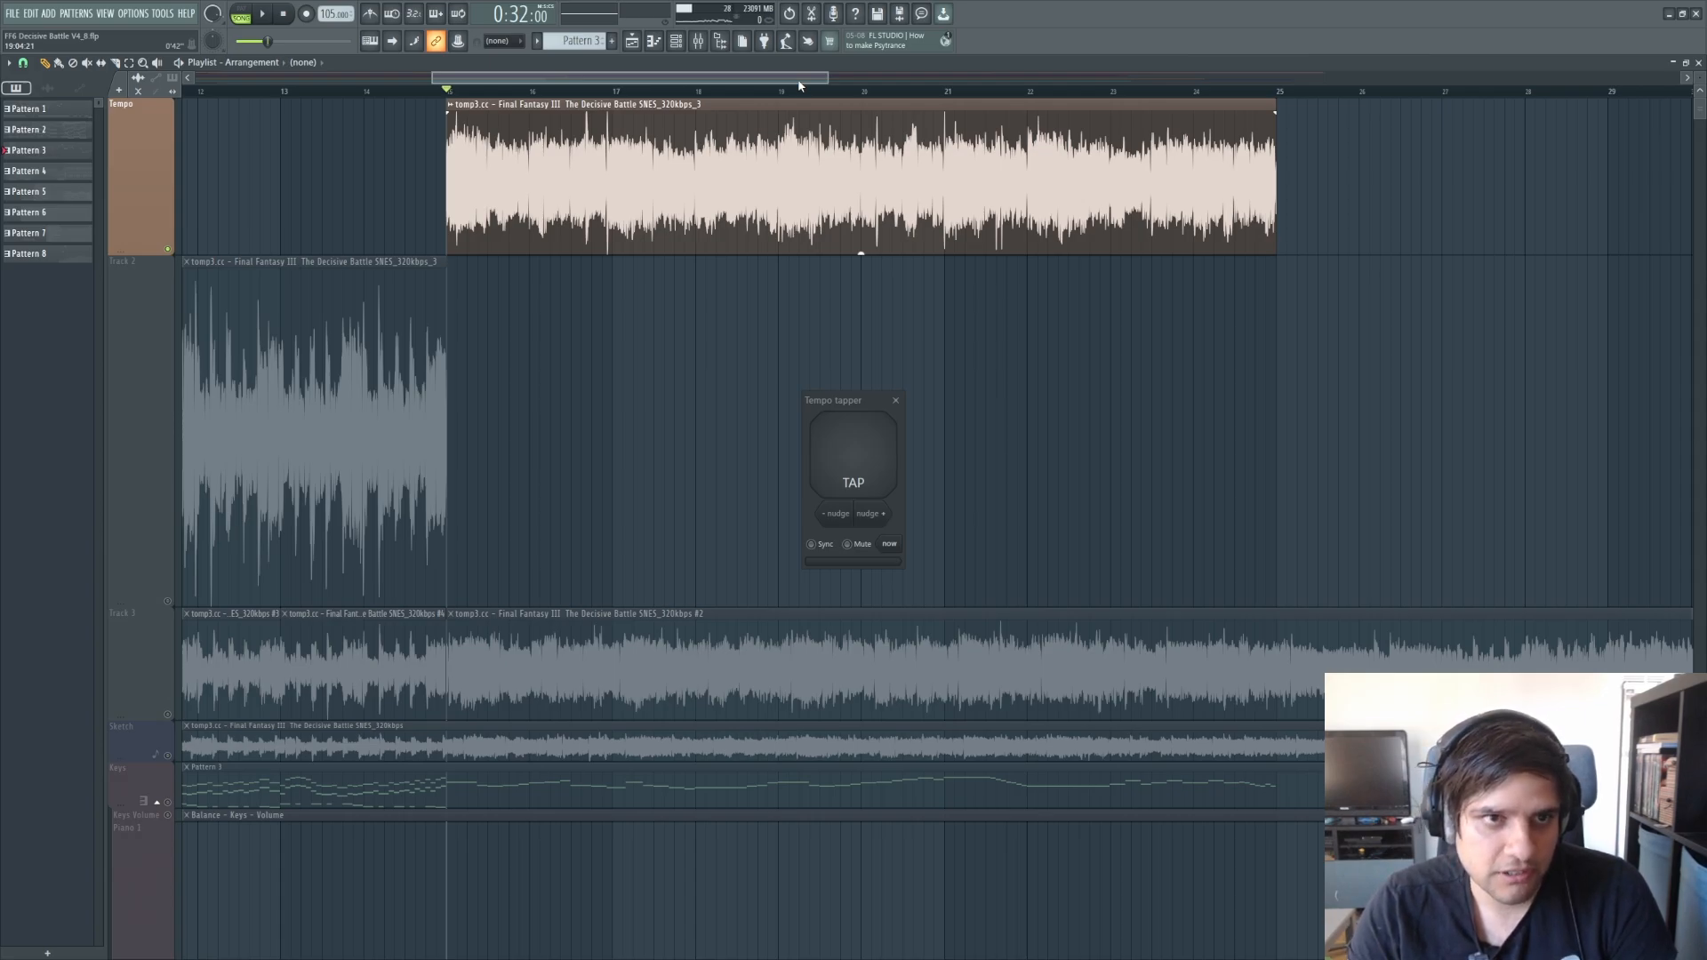
mouse_move(716, 89)
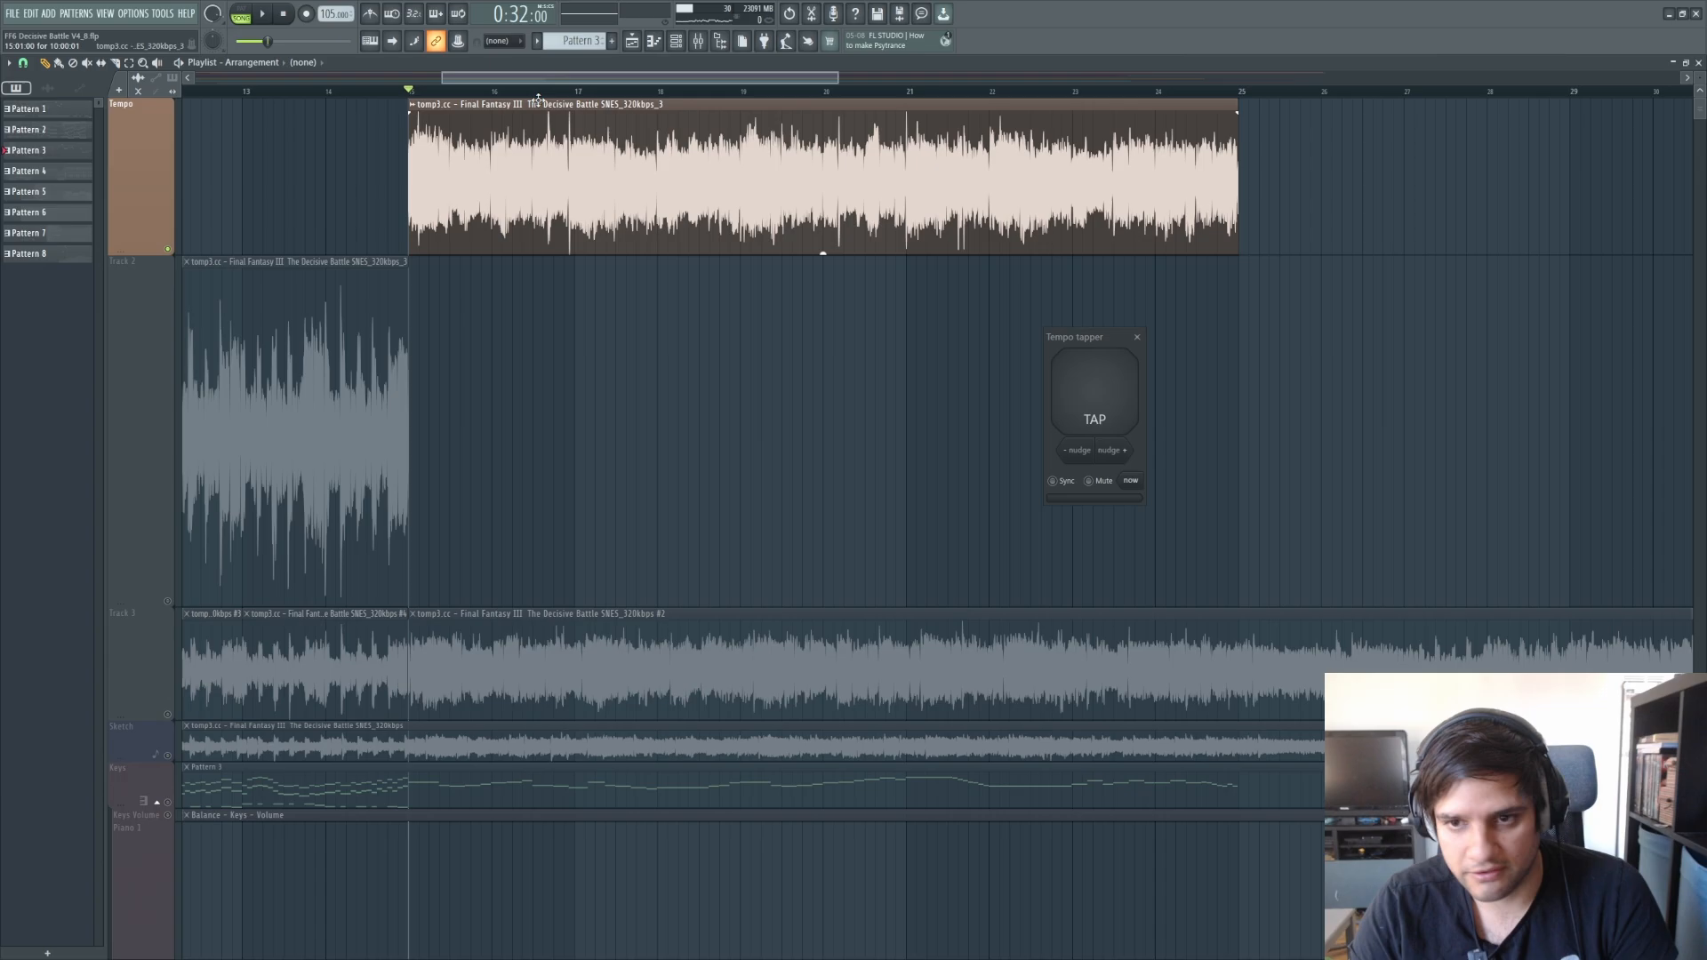
drag(1094, 336, 756, 309)
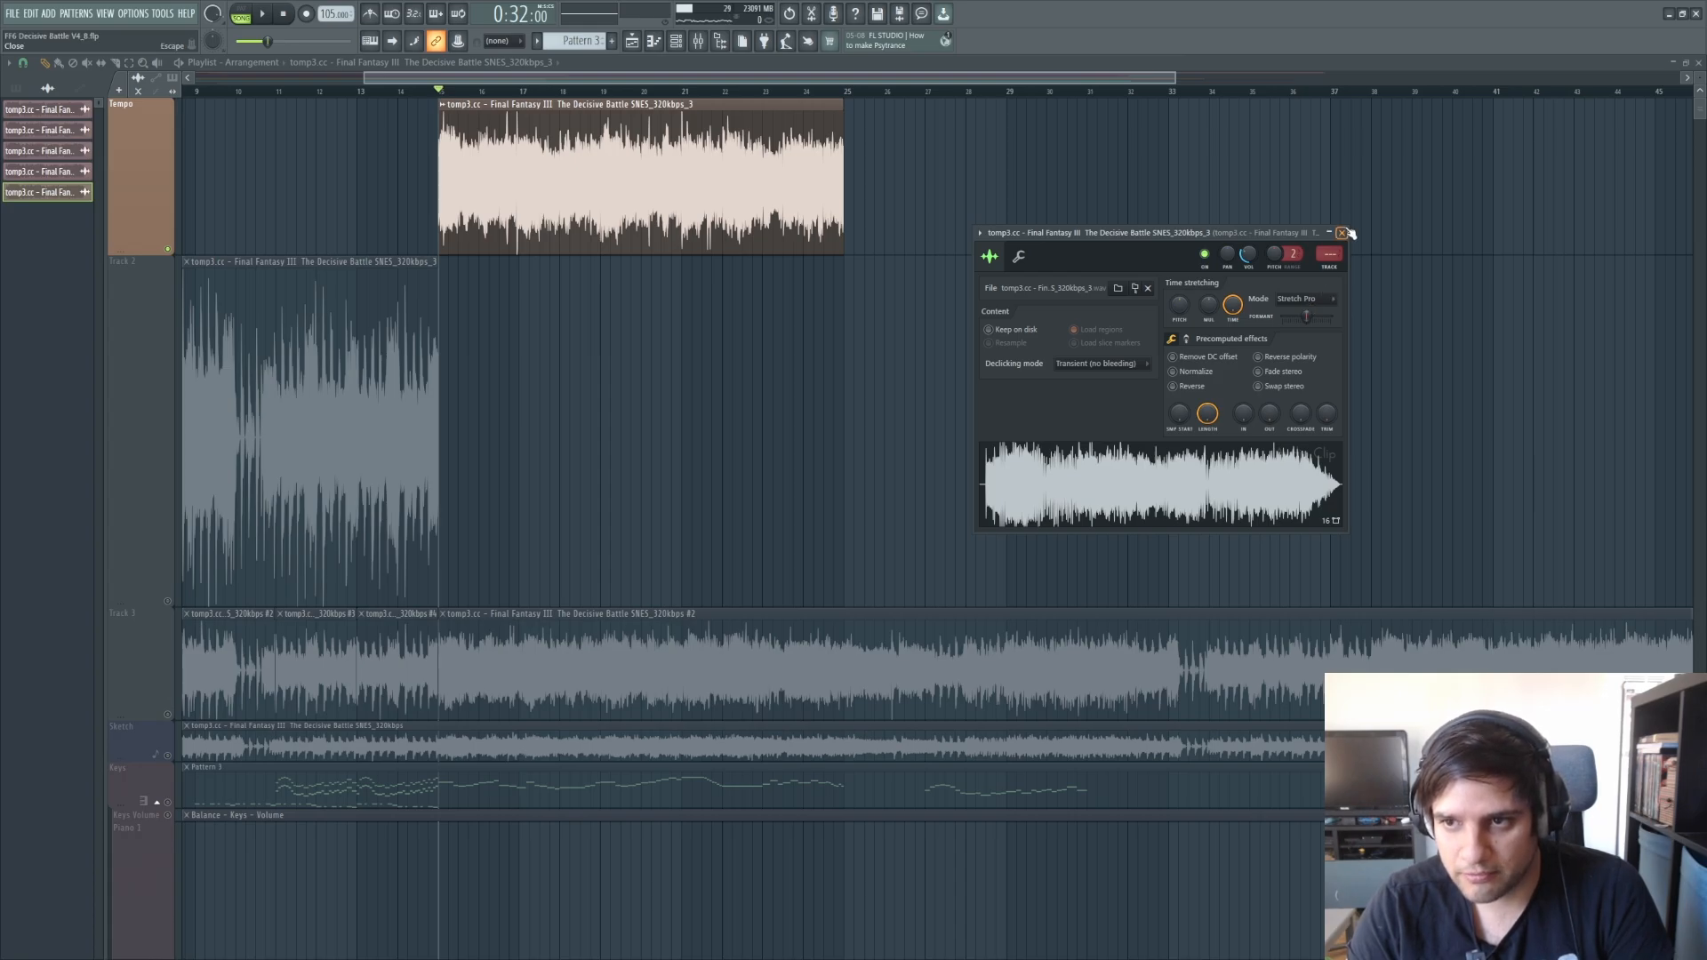
click(1343, 233)
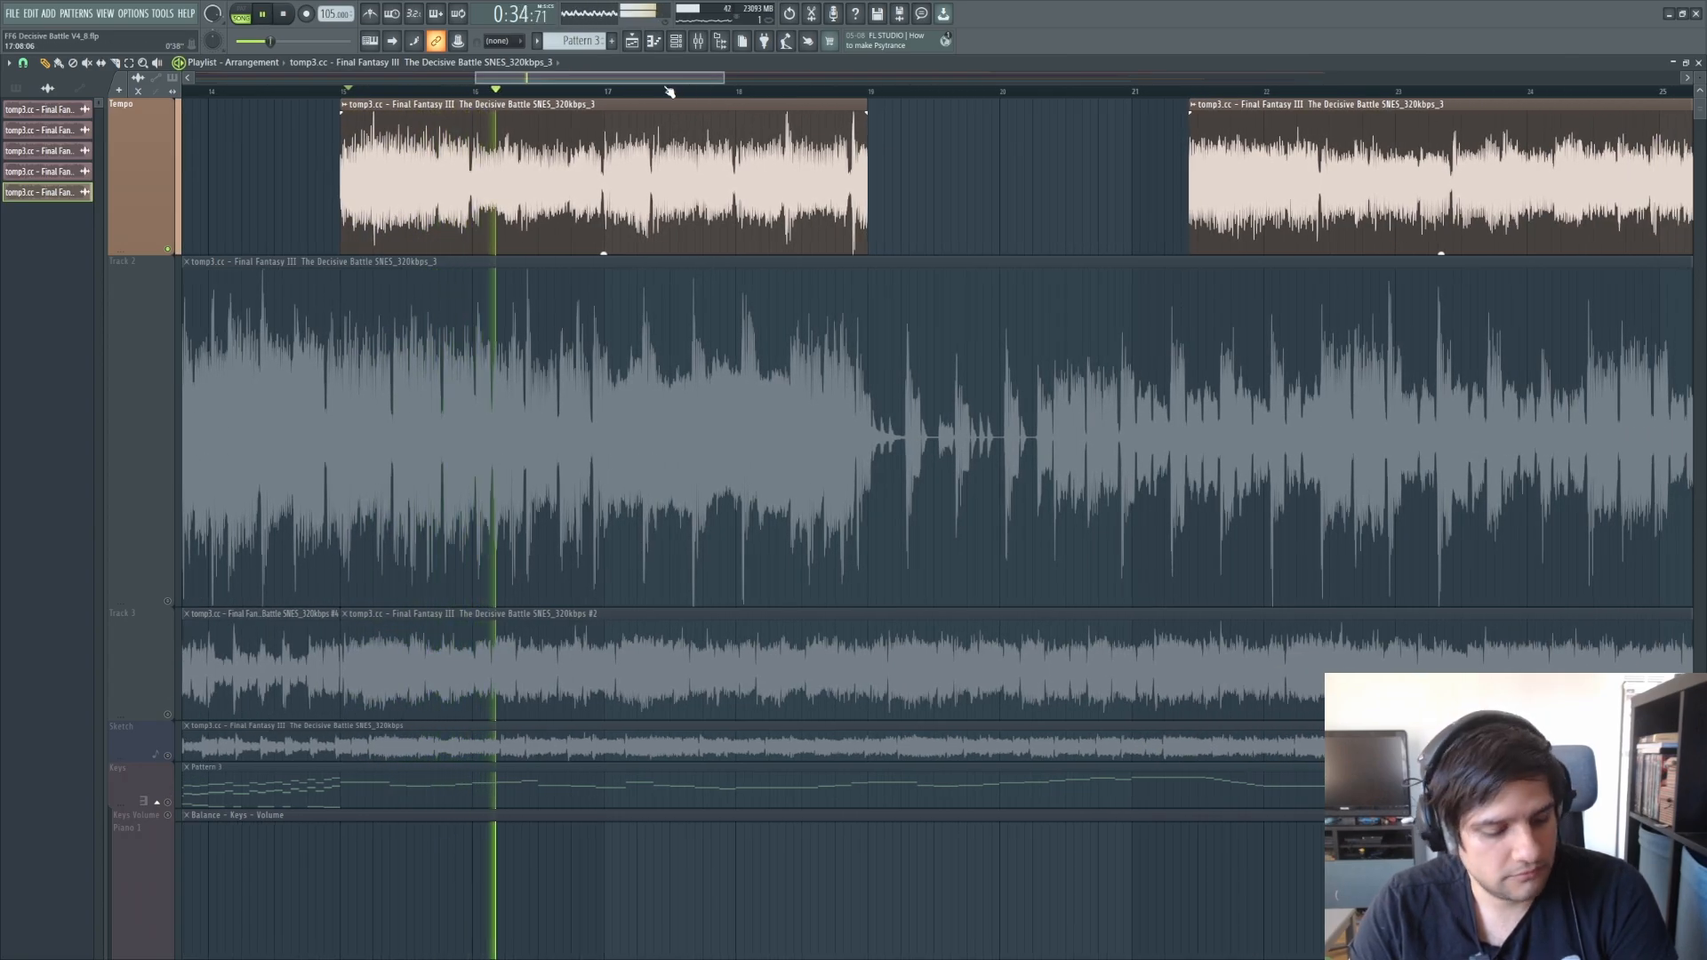
click(610, 92)
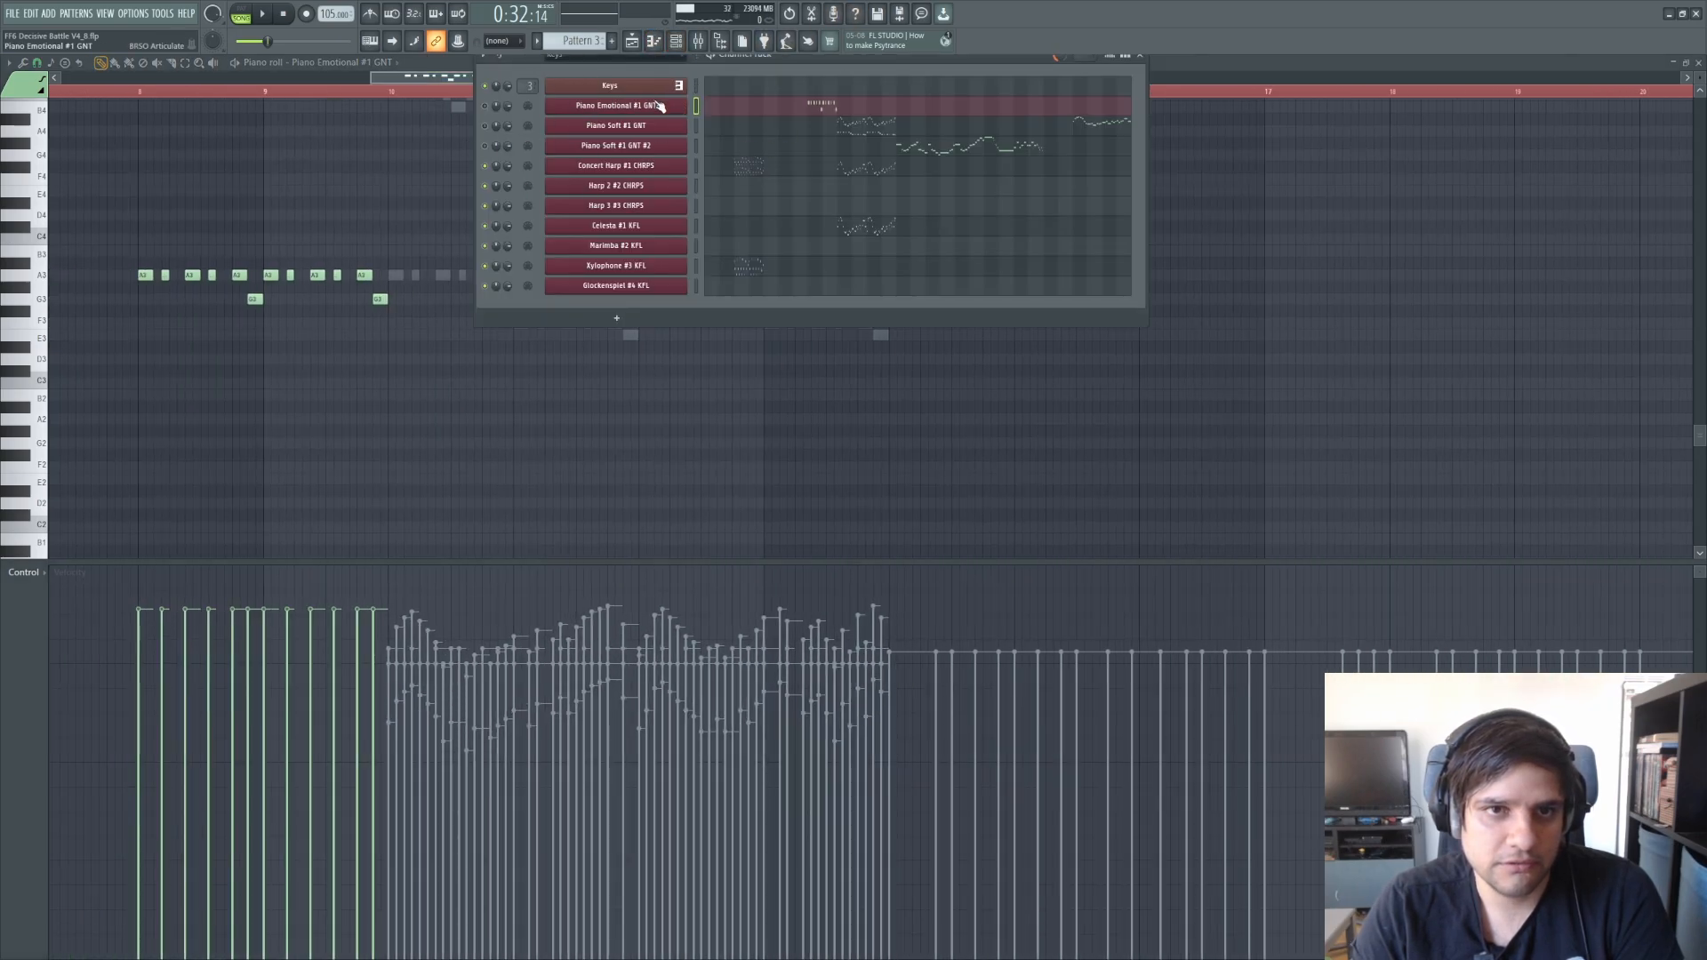
Bring up the Piano Emotional #1 GNT channel's options menu
right_click(615, 106)
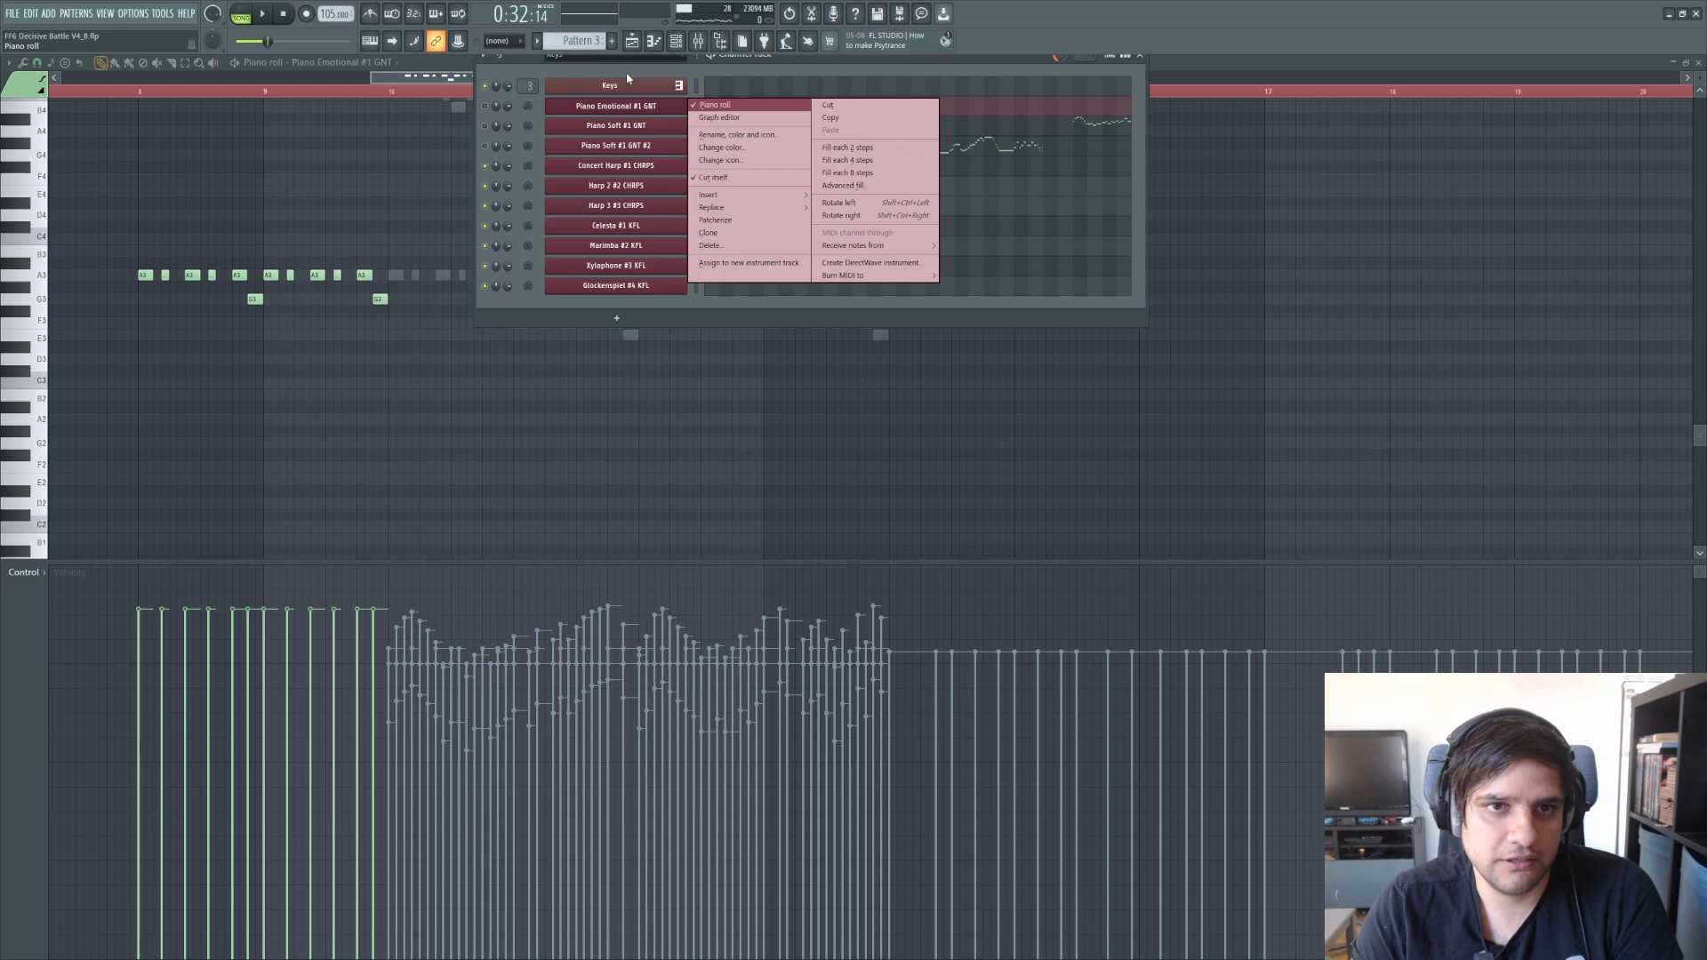
mouse_move(644, 109)
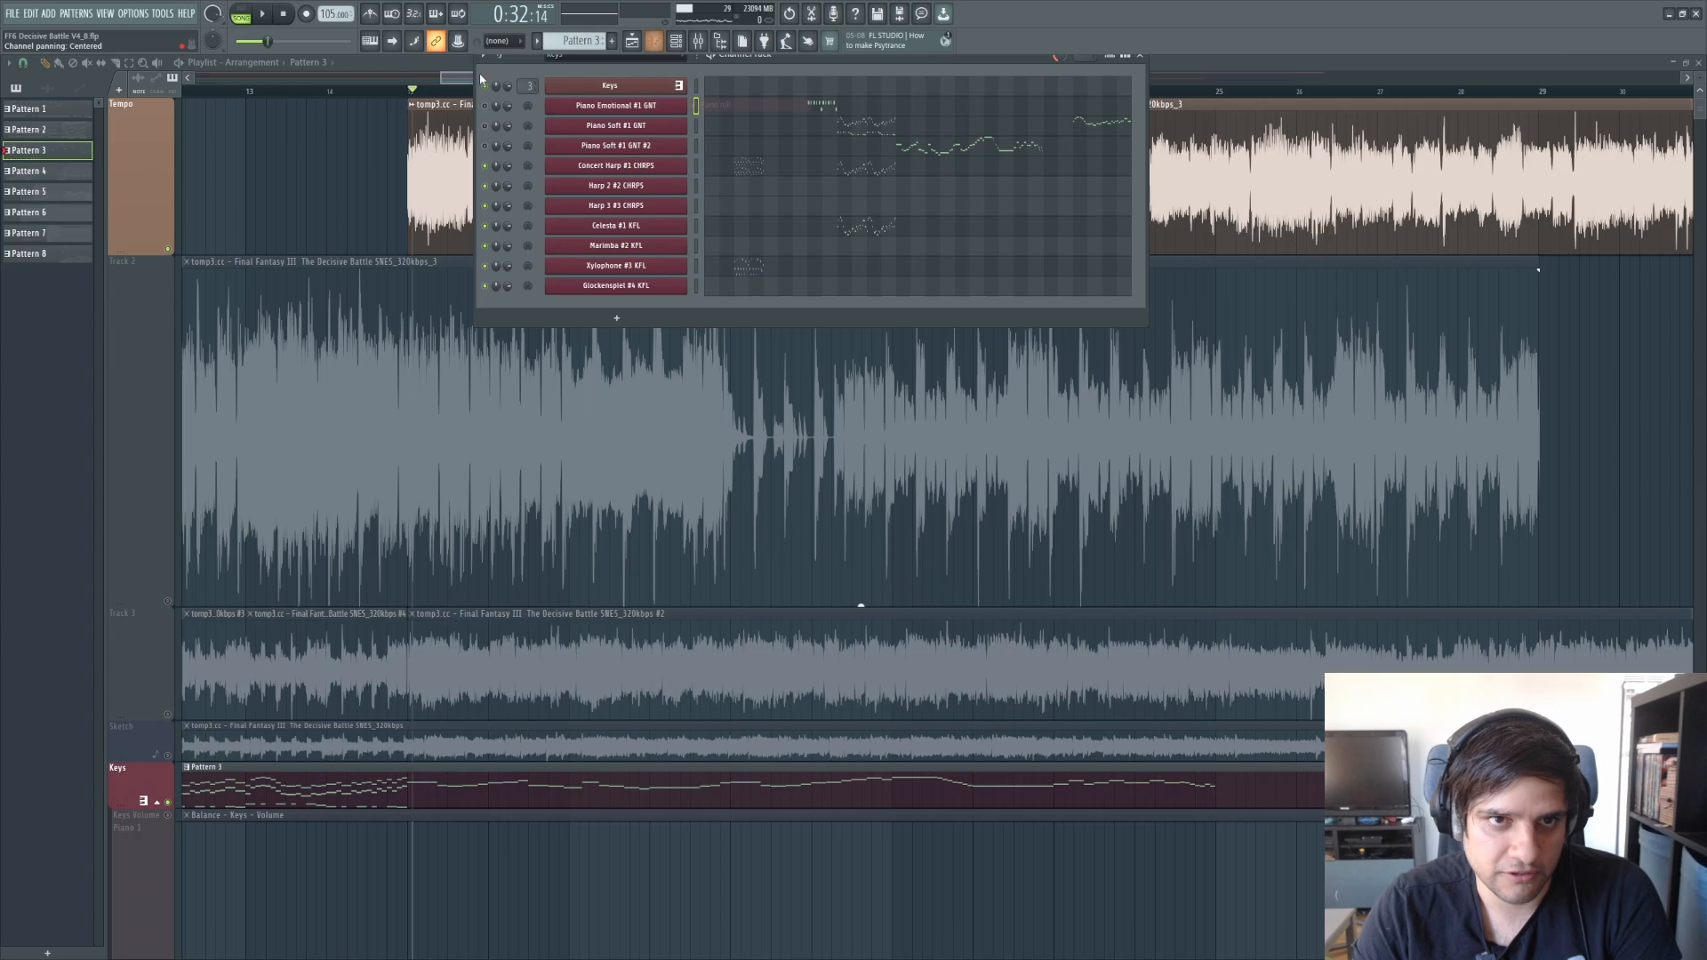
Open the Piano Emotional #1 GNT channel in the piano roll
double_click(613, 105)
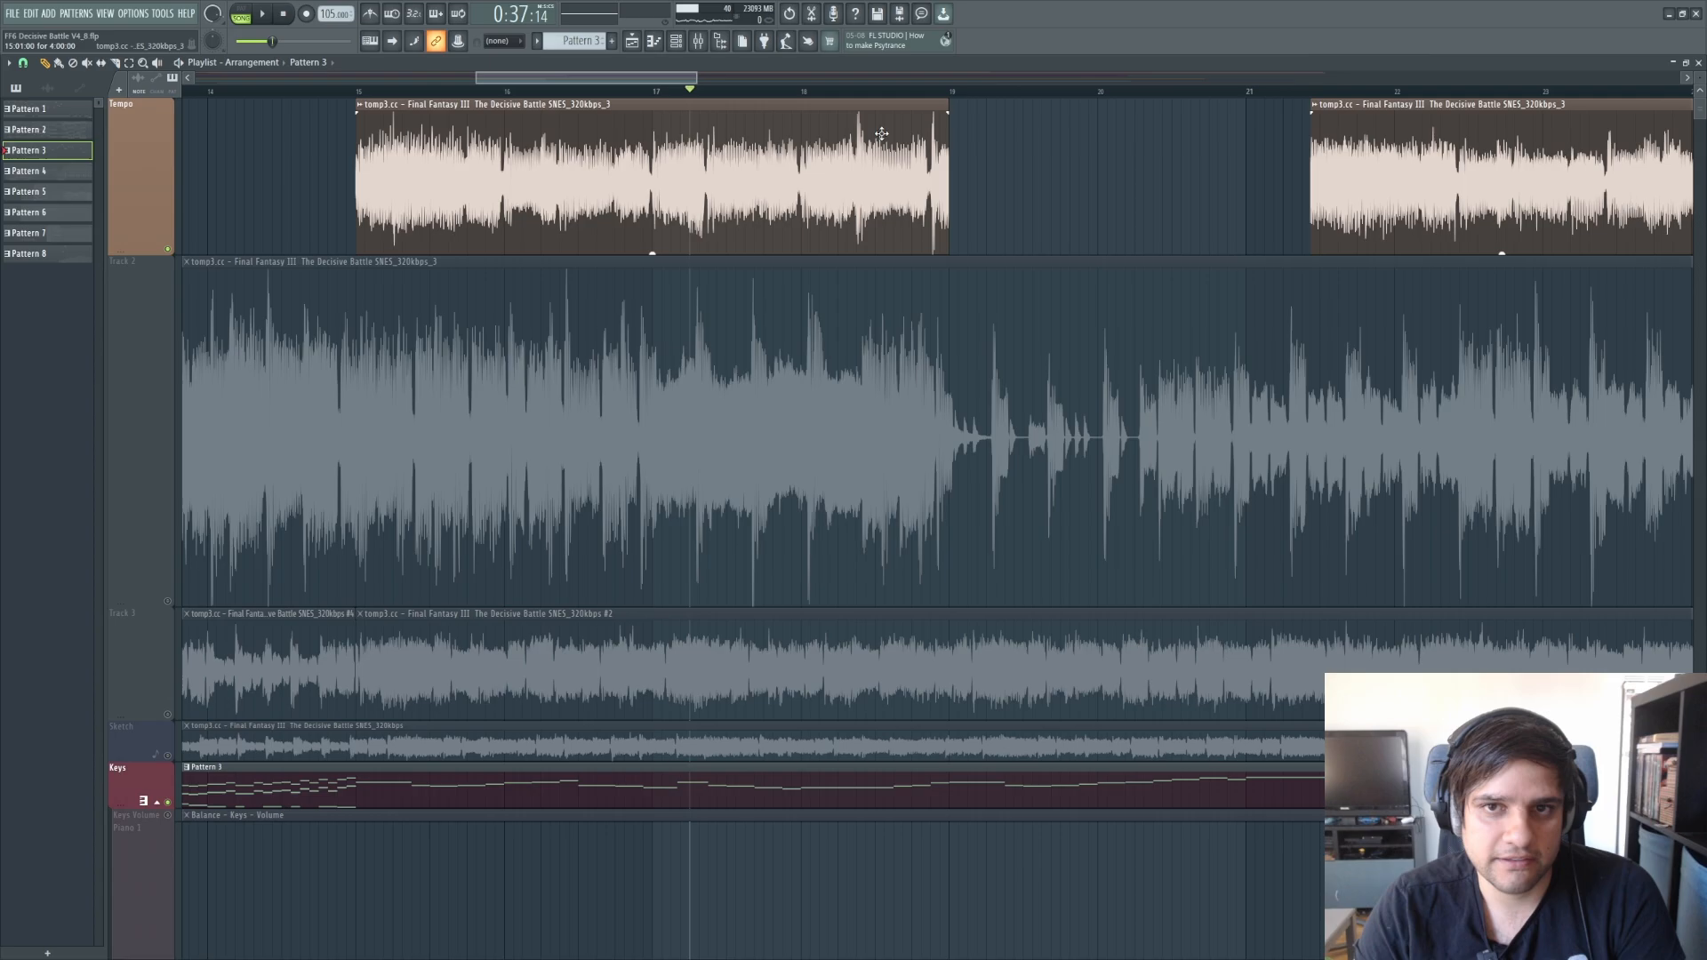
mouse_move(926, 128)
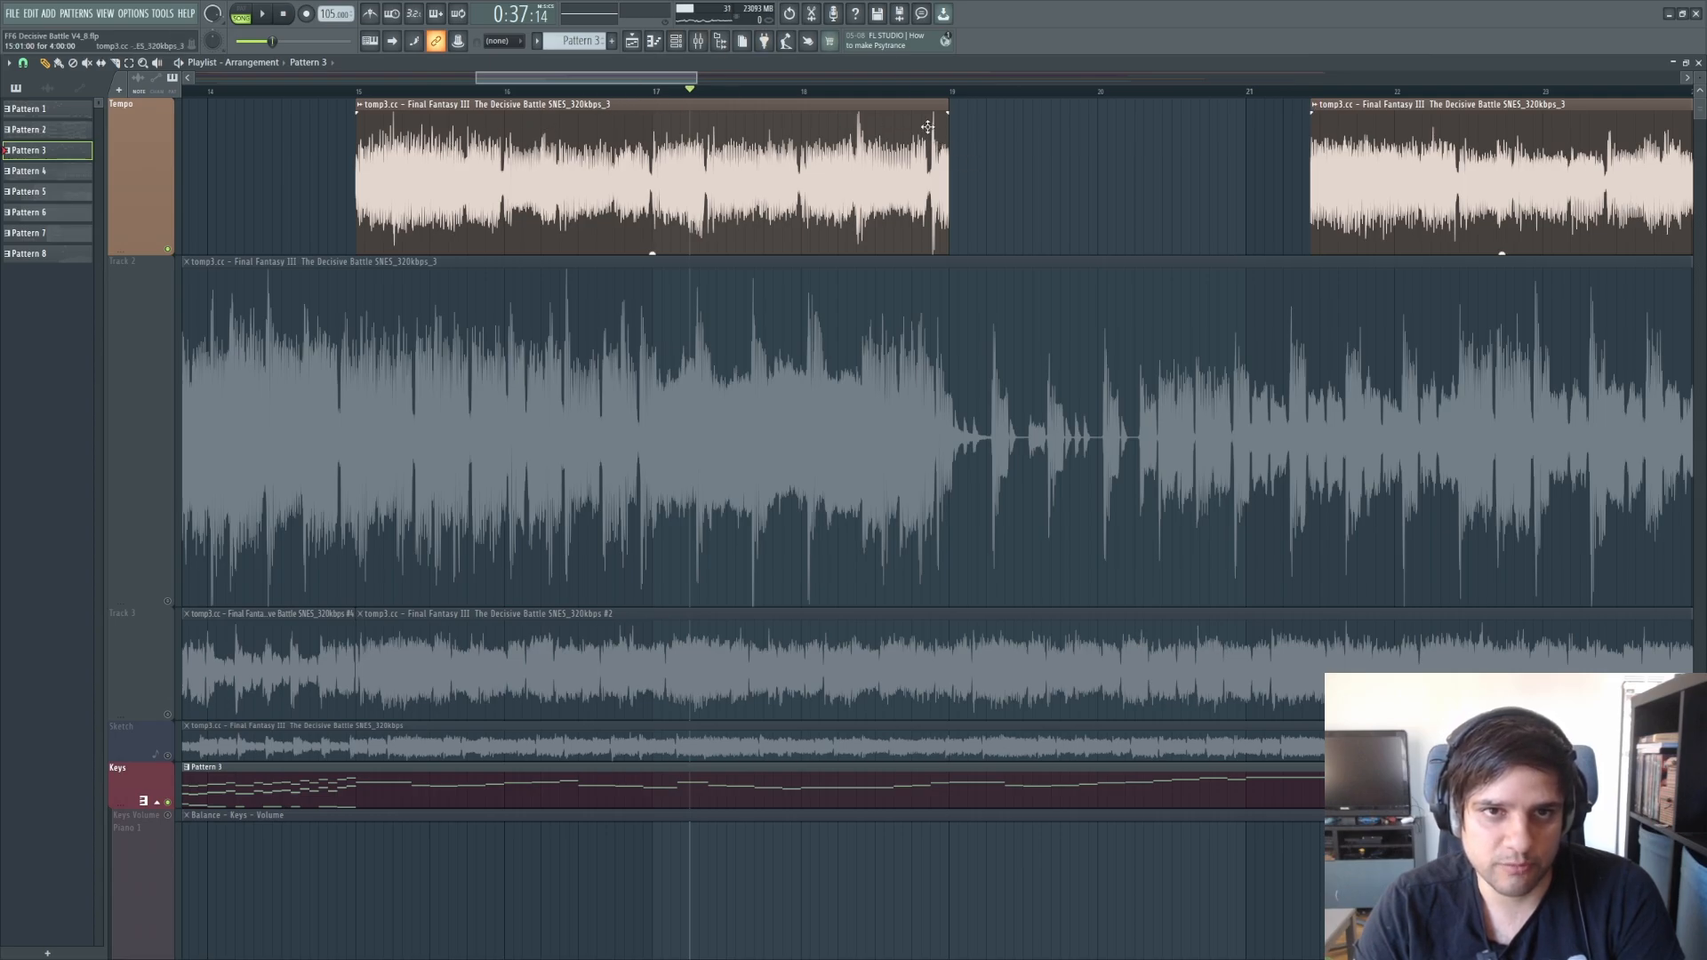
right_click(1052, 136)
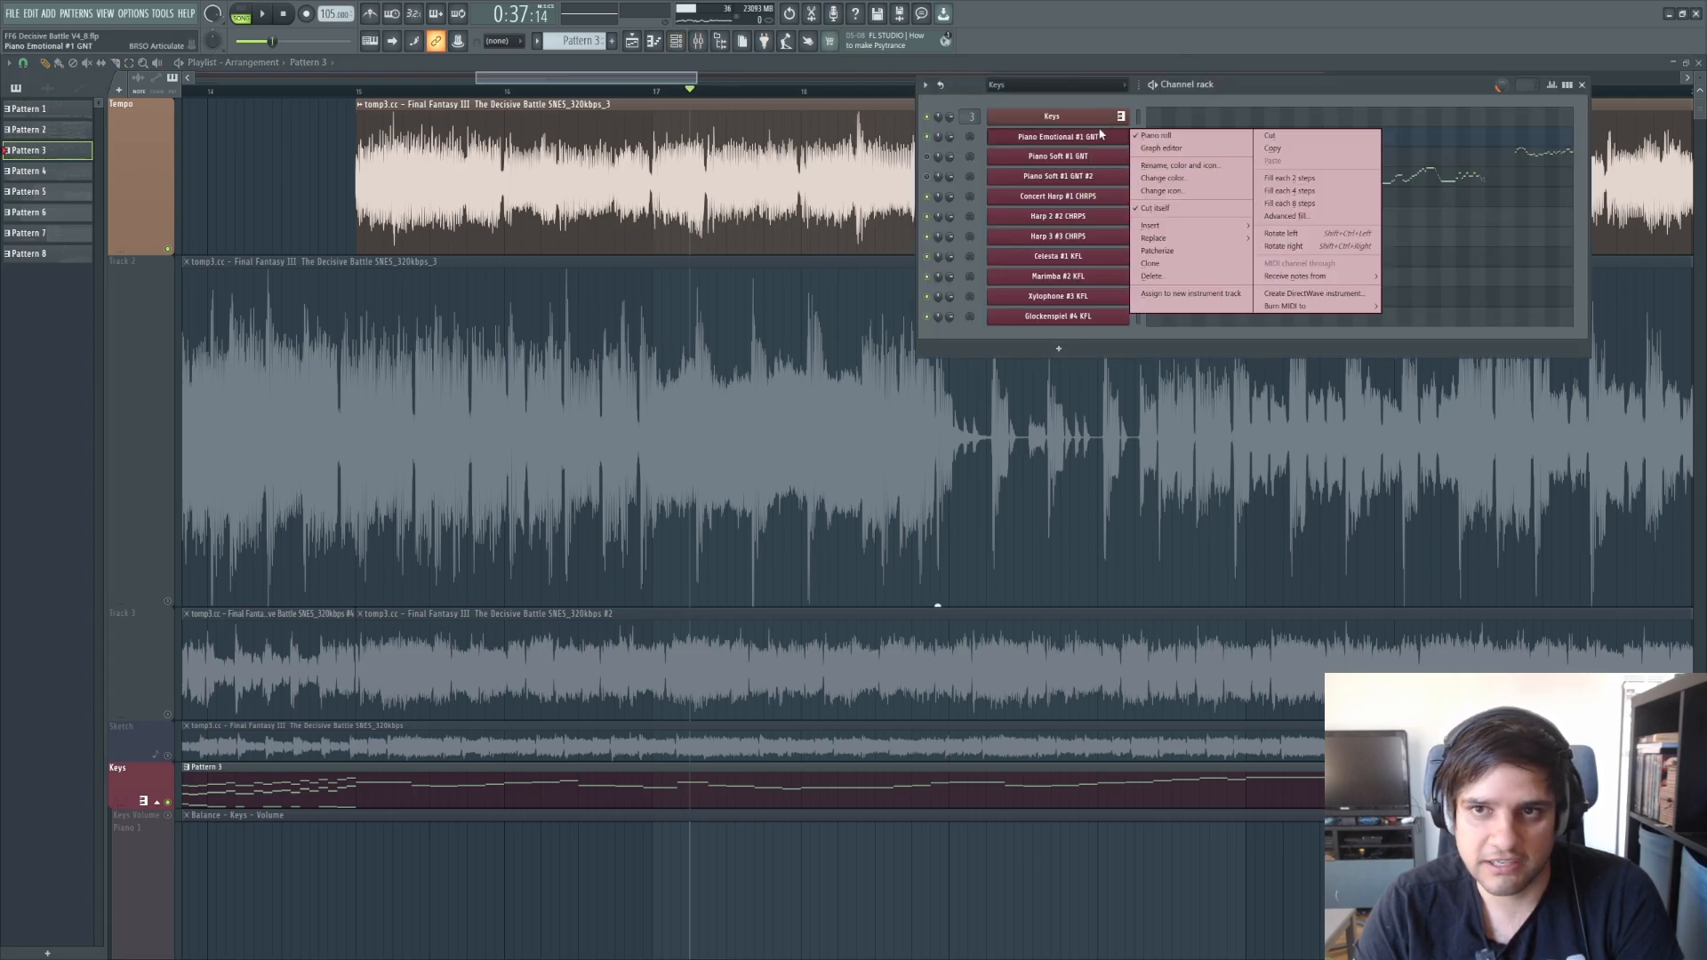
click(1156, 135)
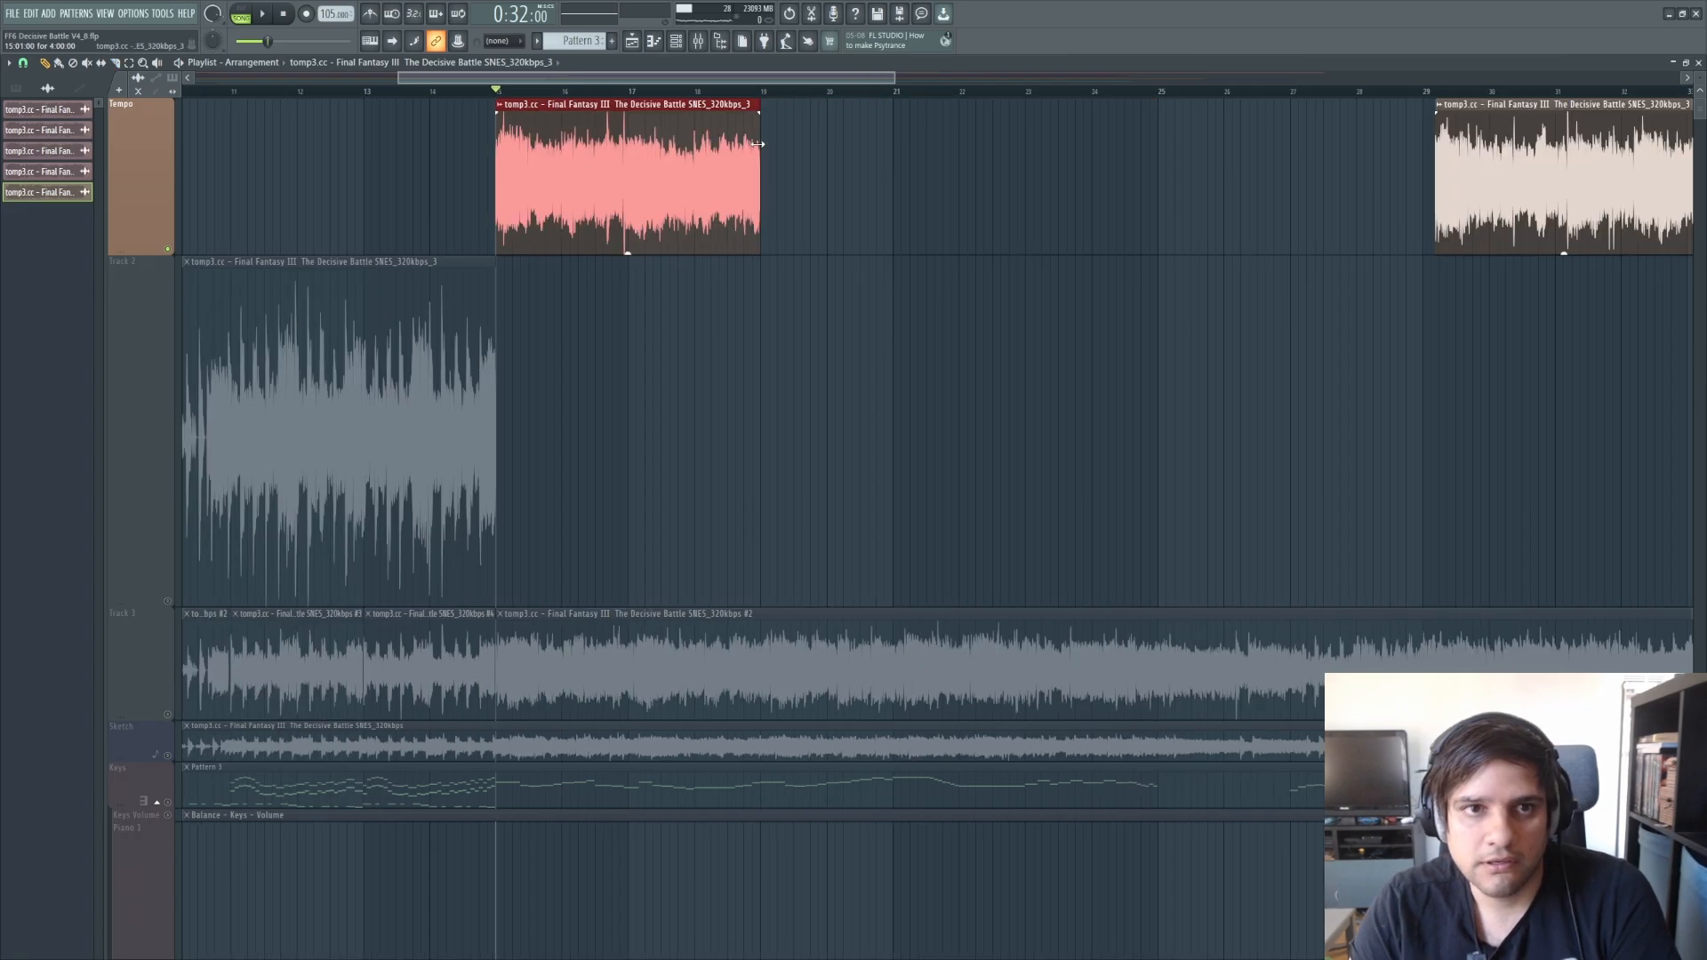
Trim the first clip piece's end and lengthen the C7 note across several bars
drag(759, 141, 842, 142)
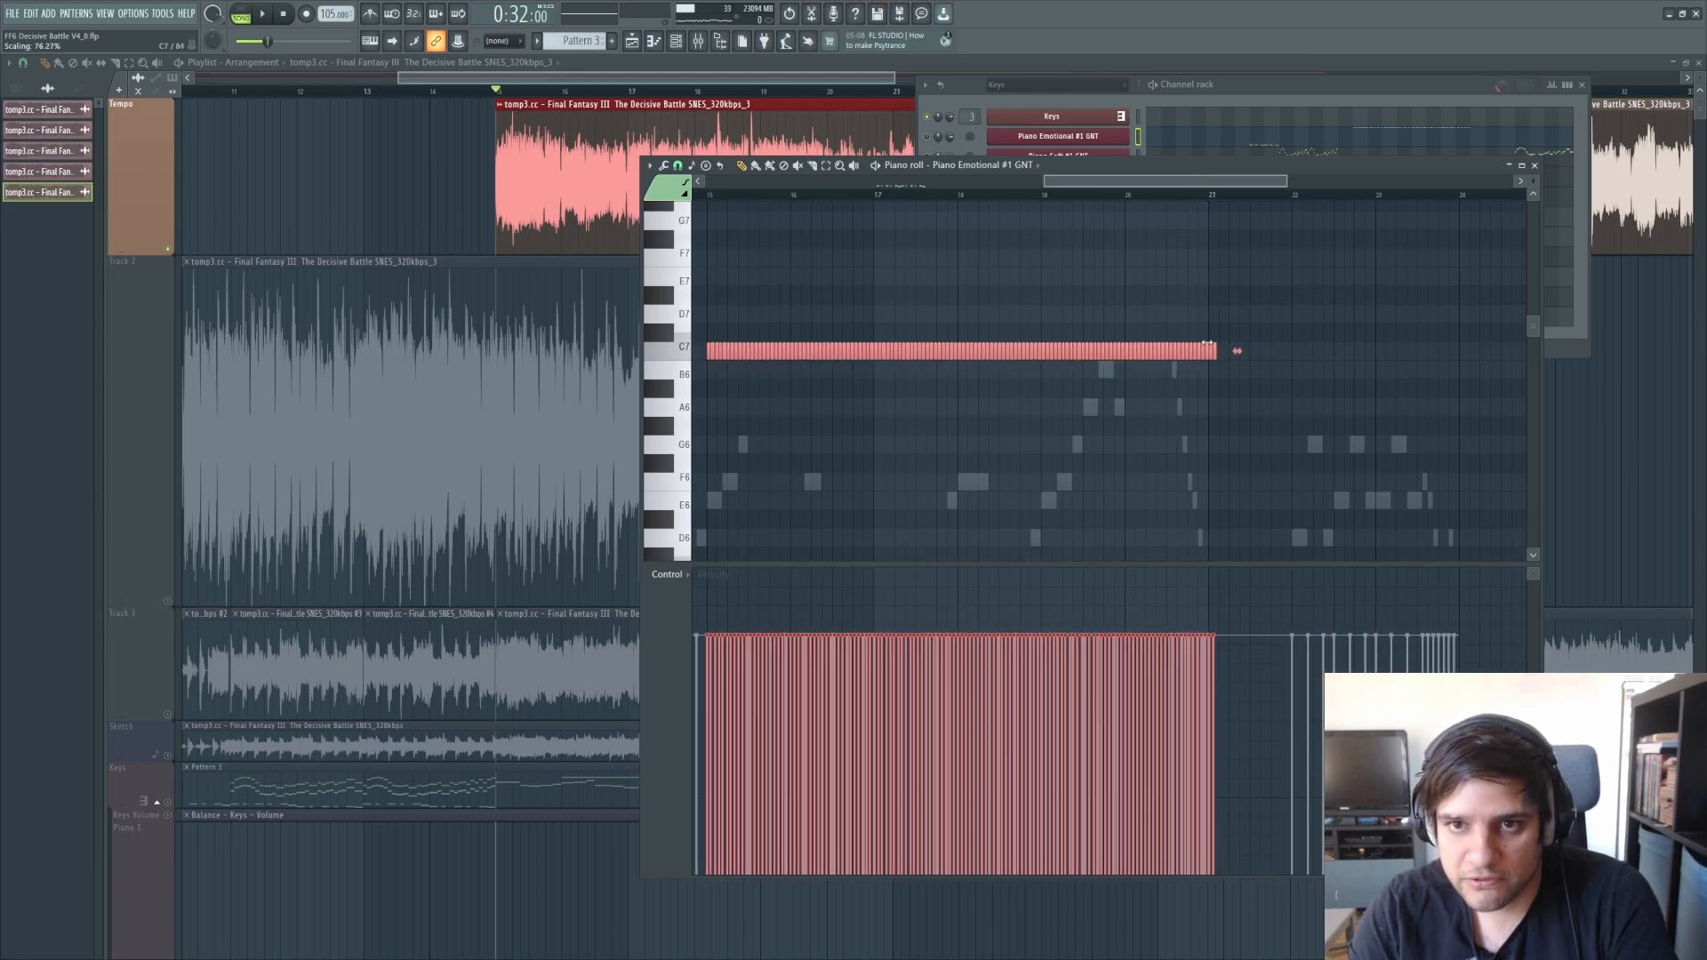
drag(1209, 350, 1039, 349)
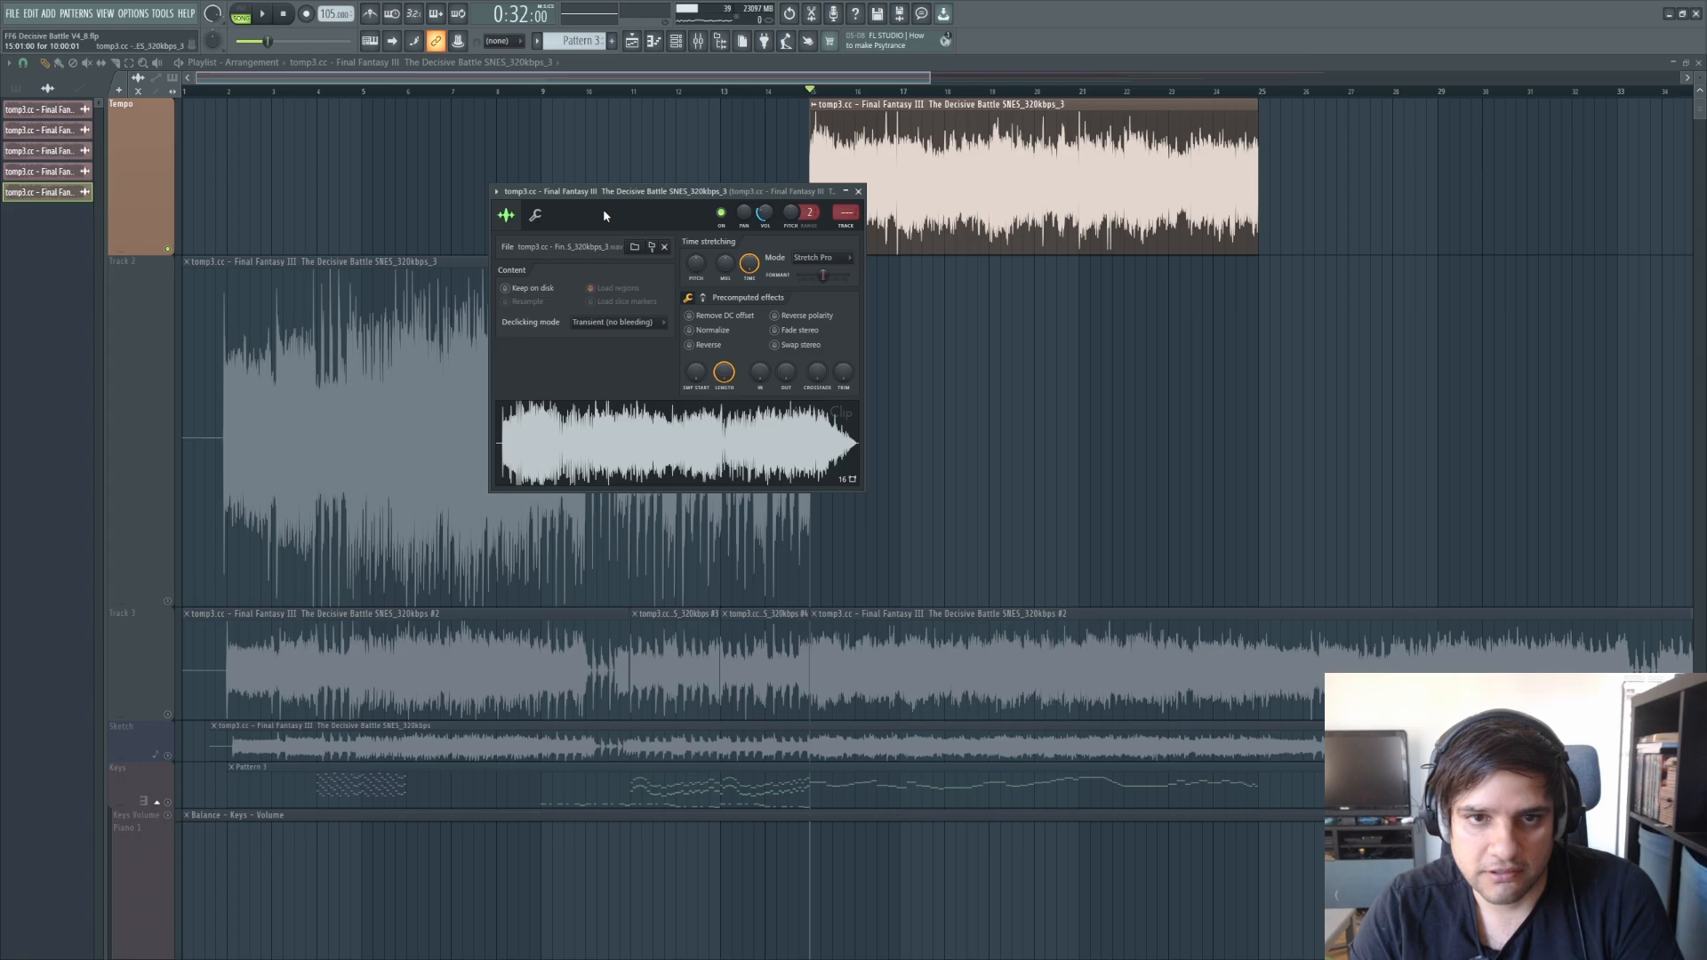
Bring up the clip's time-stretching mode list to pick Stretch Pro
right_click(749, 263)
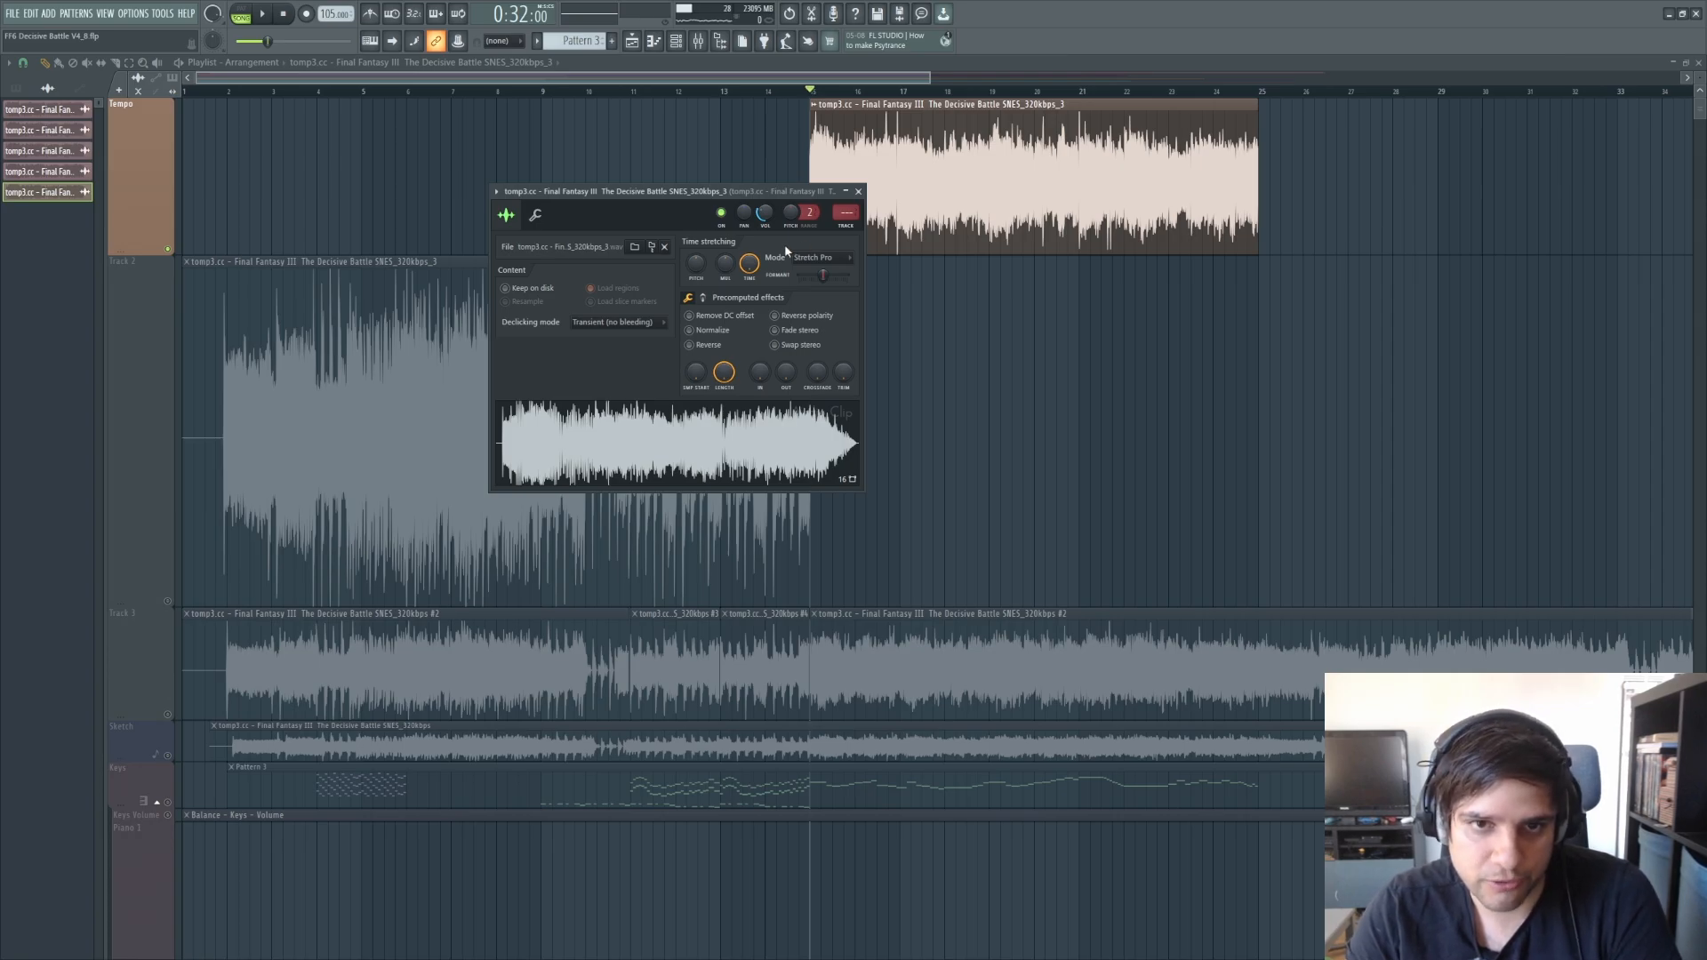
click(848, 258)
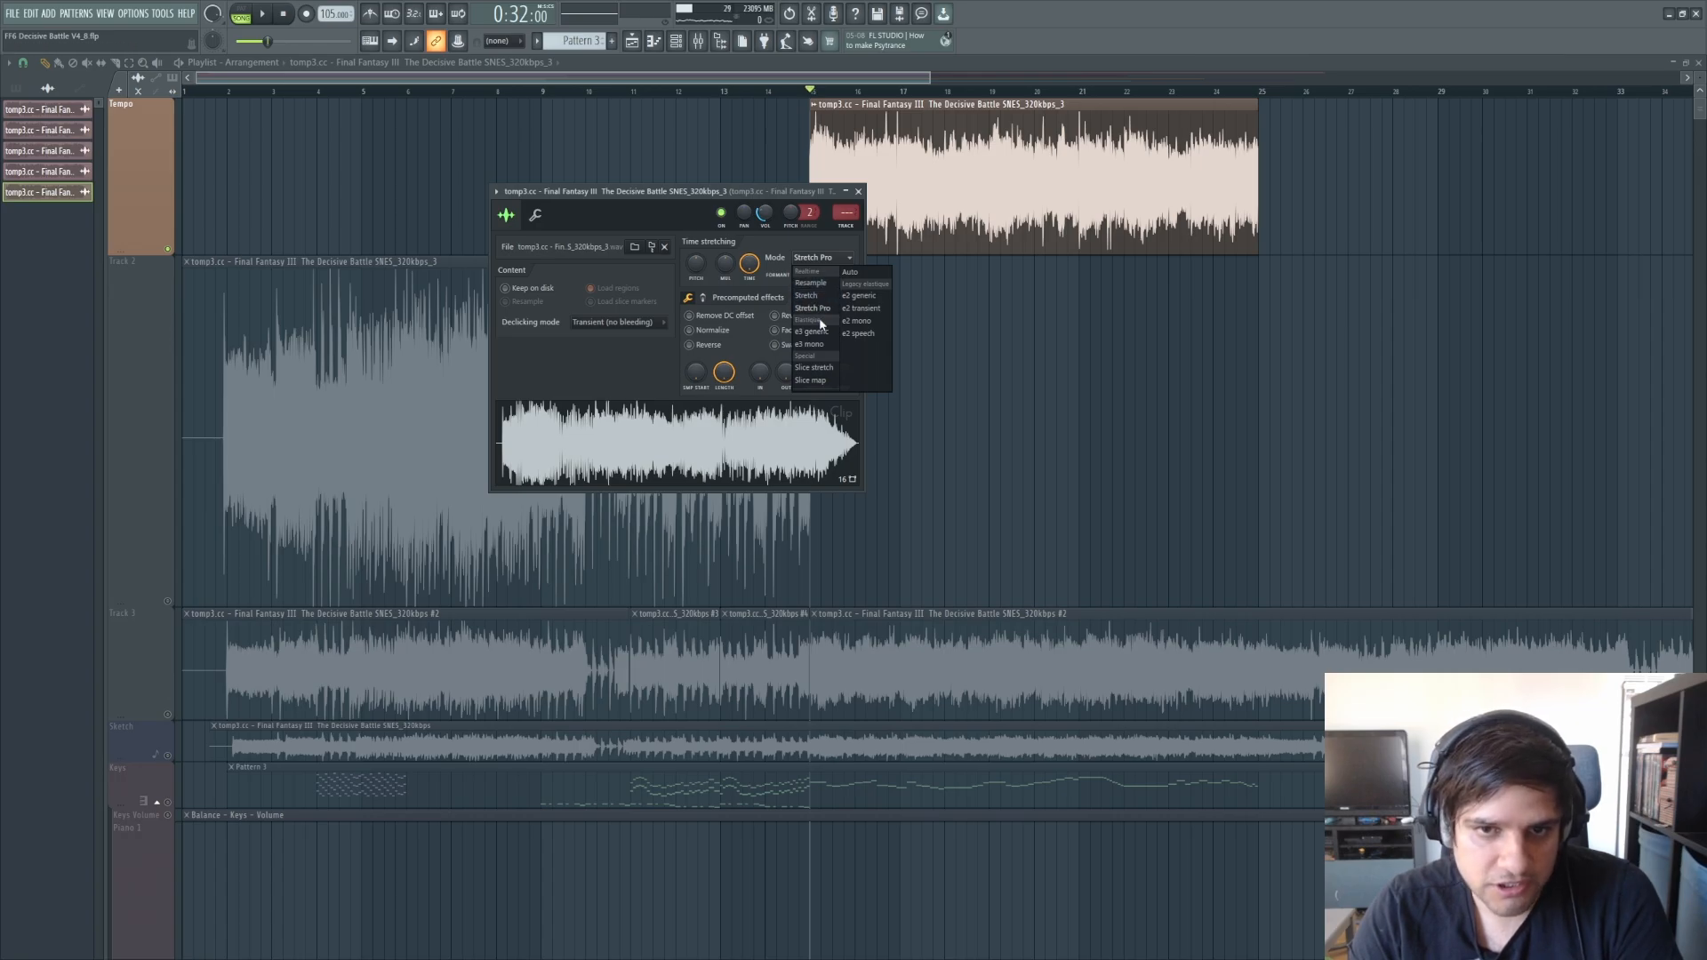
mouse_move(808, 343)
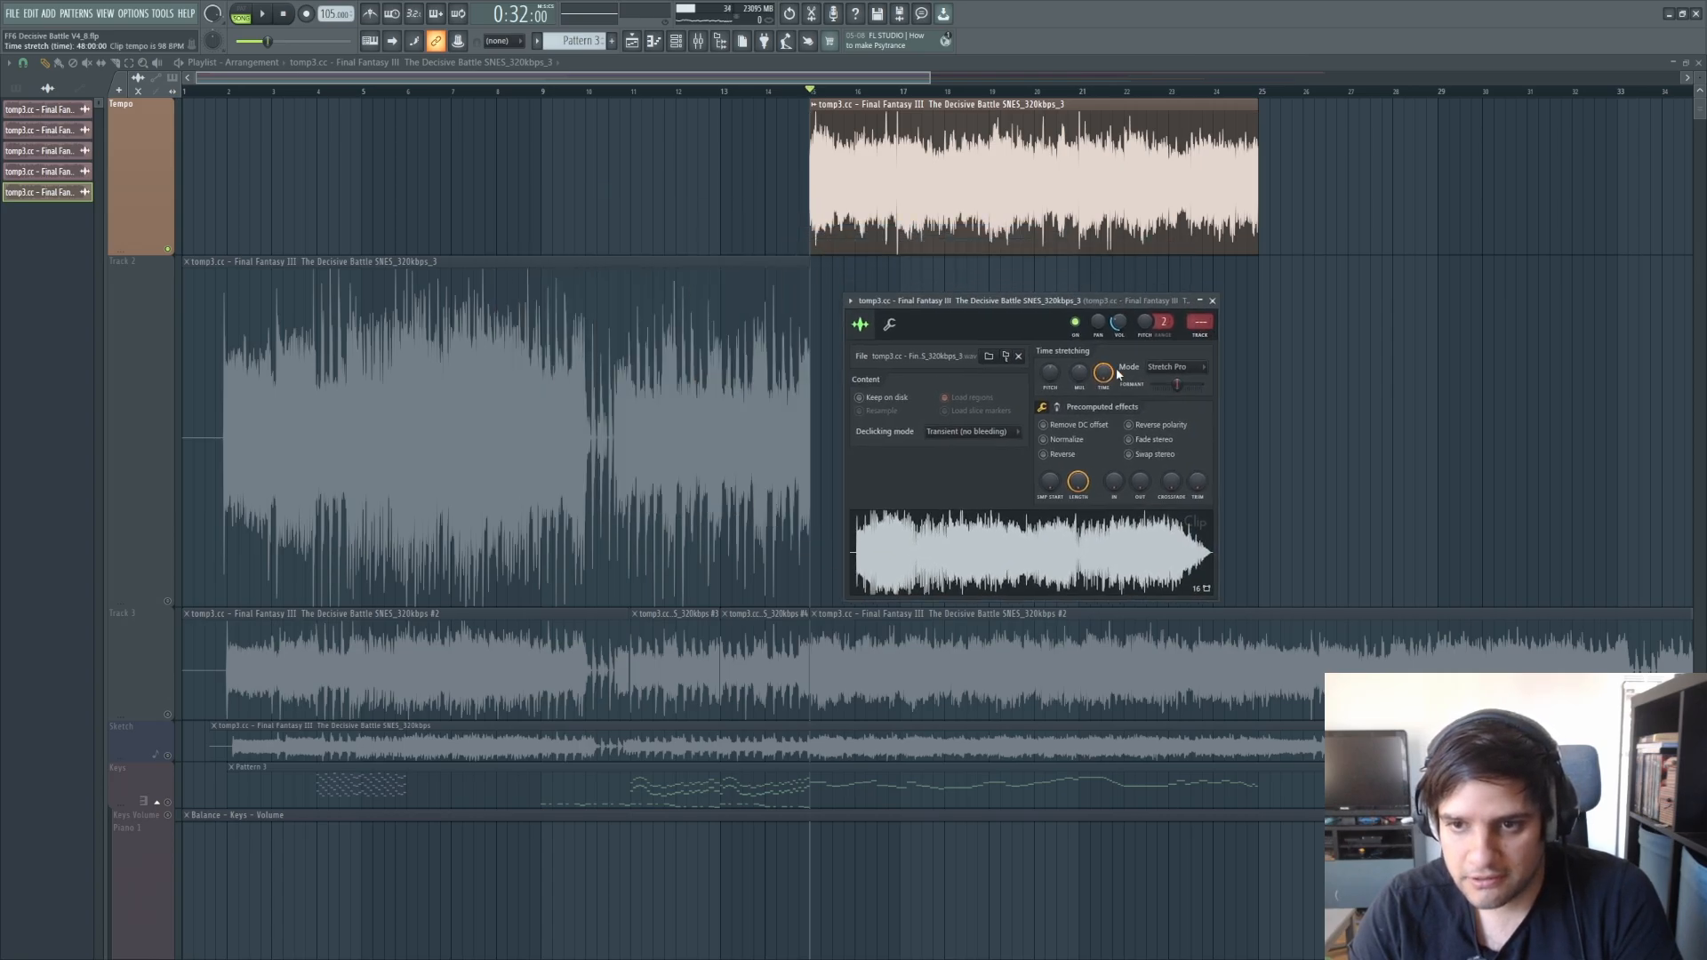
Slow the project tempo to about 50 BPM and reopen the Piano Emotional piano roll
right_click(1103, 375)
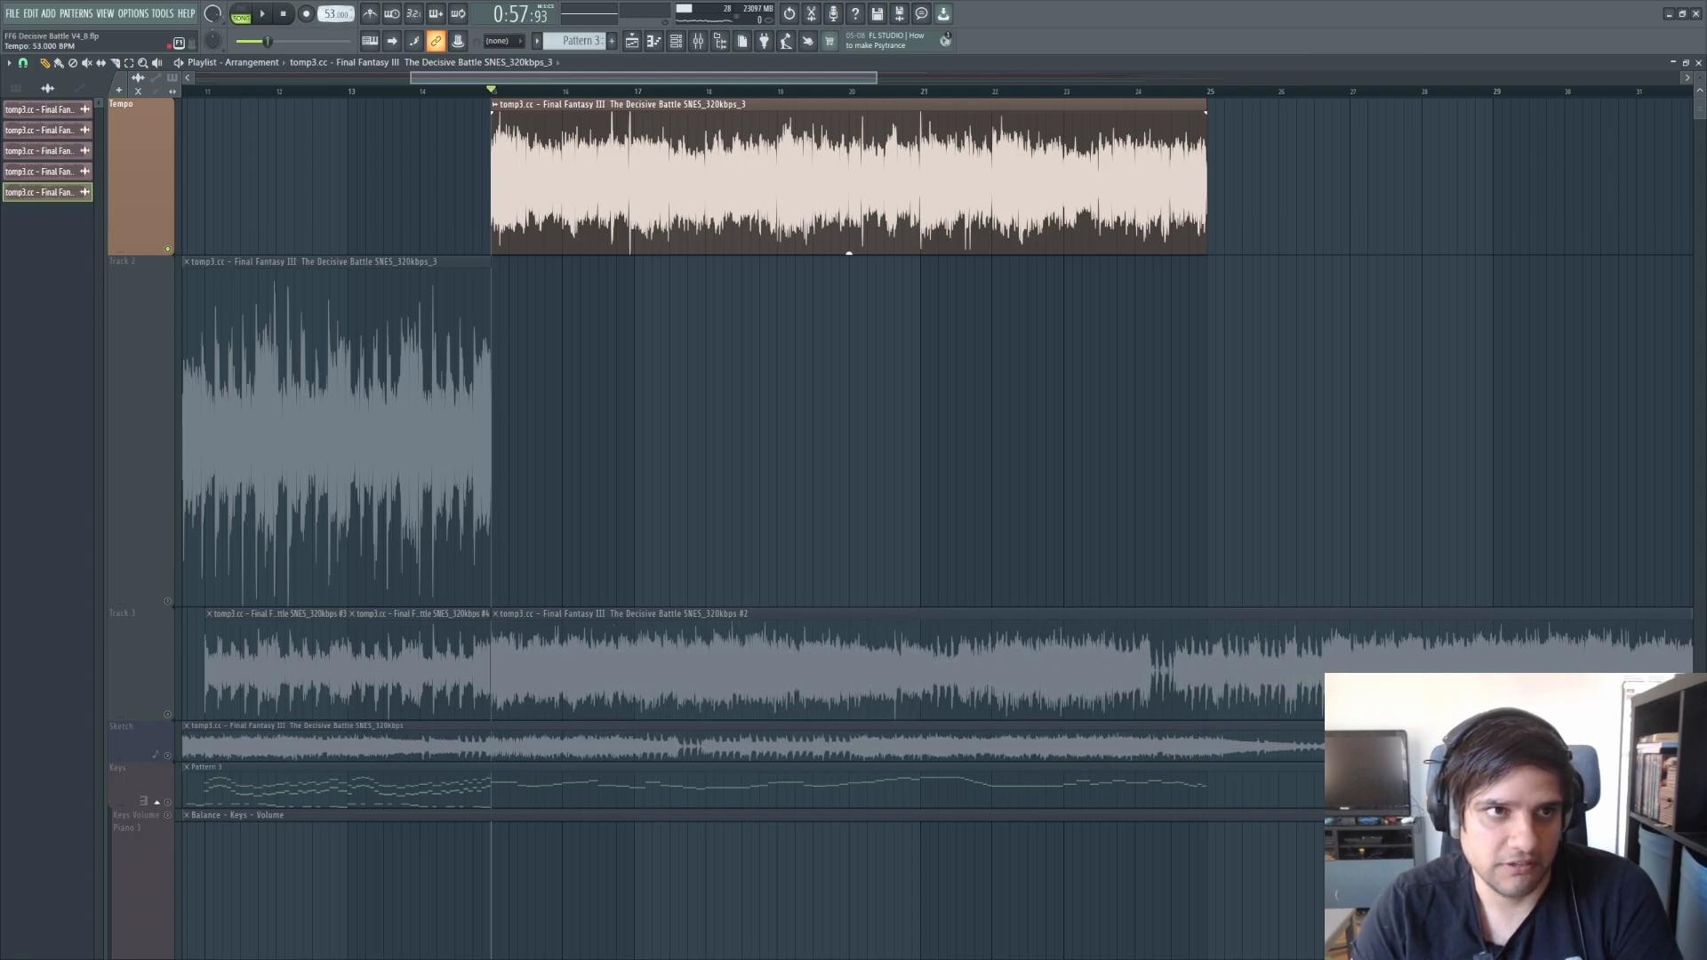
click(262, 13)
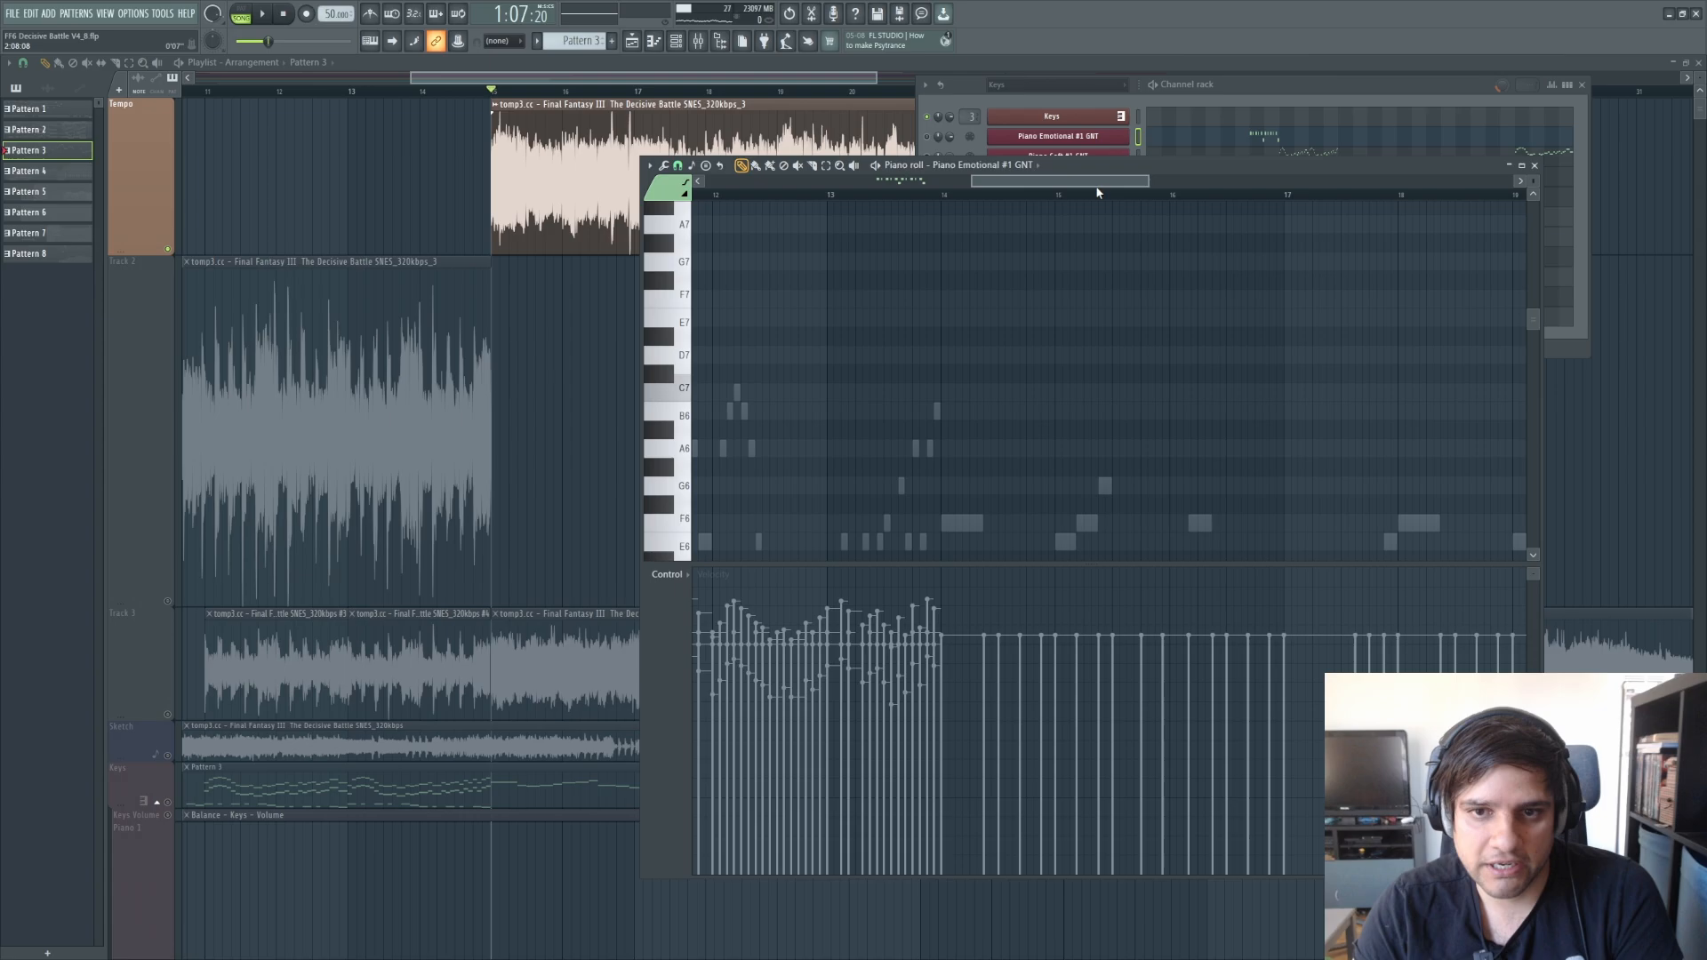
Draw the next phrase's transcribed melody notes, starting with a C7
scroll(down, 3)
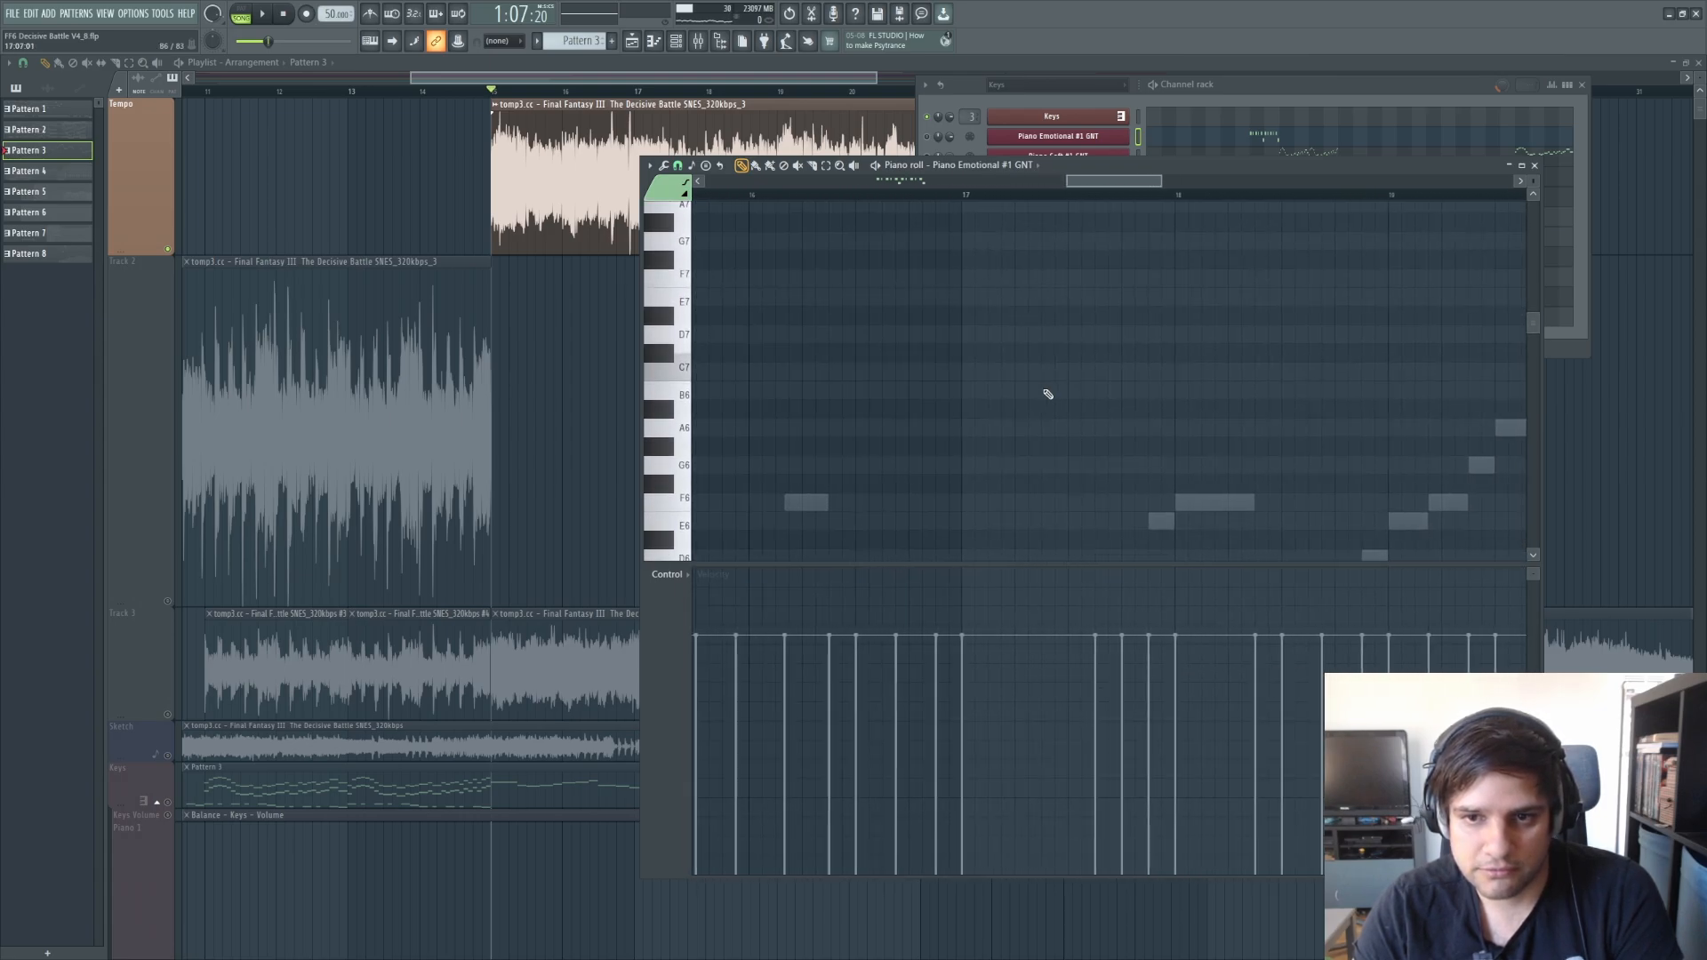
click(755, 371)
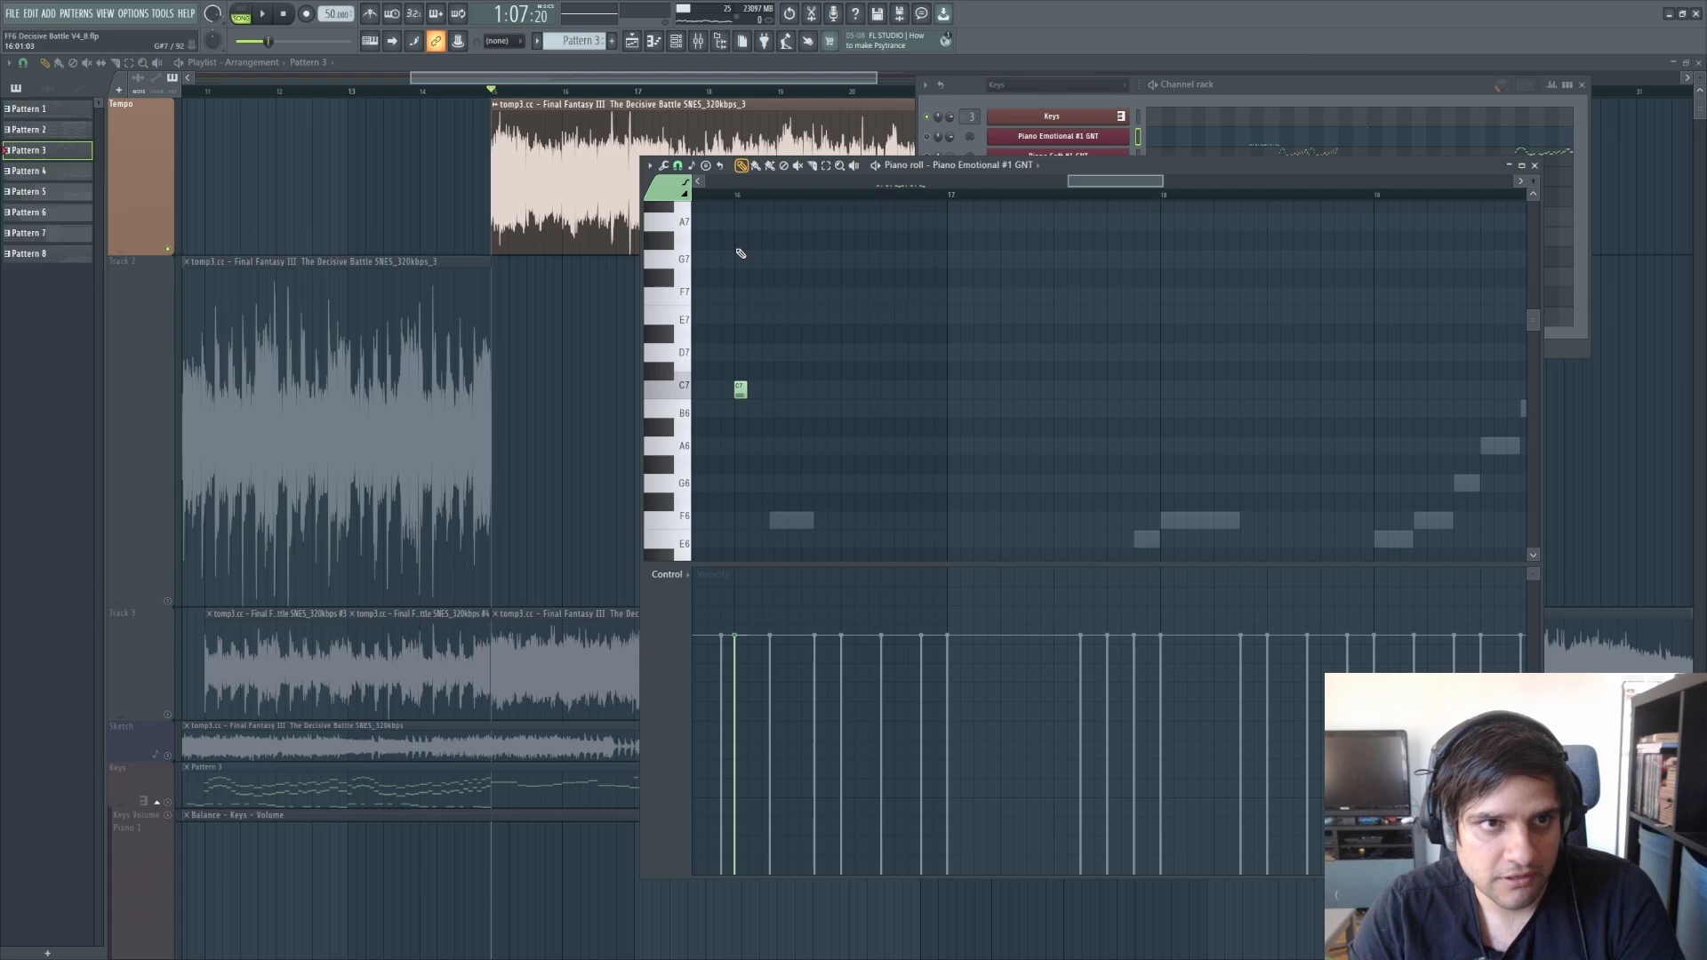
click(806, 352)
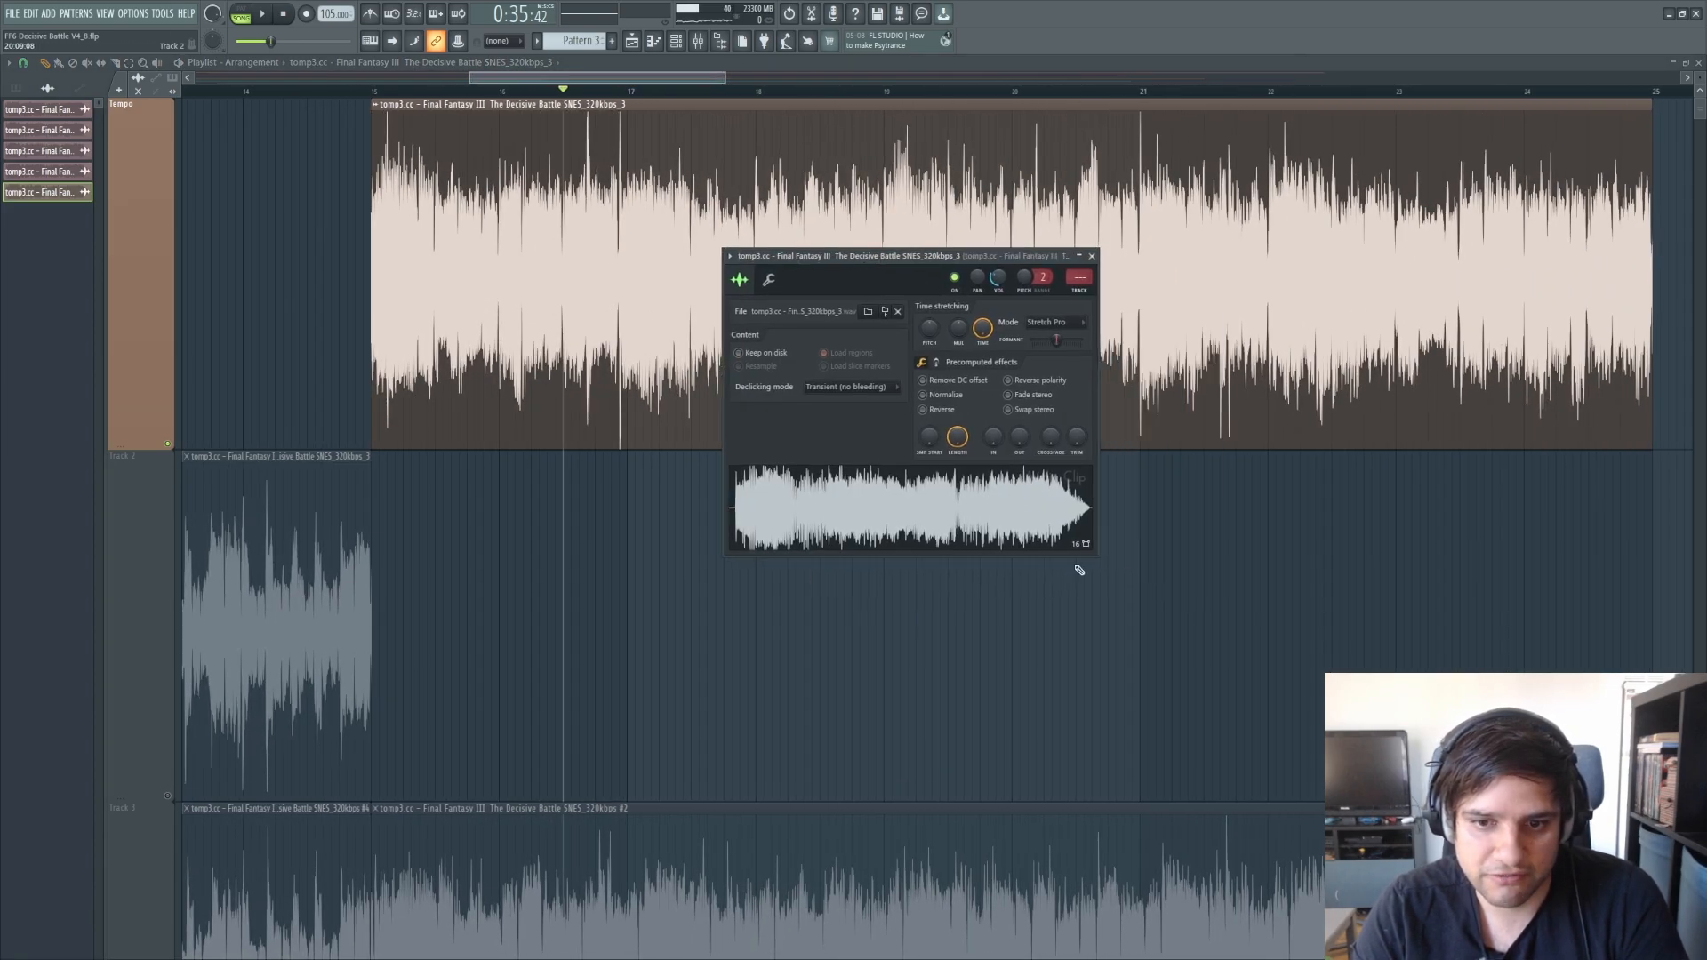
Load the stretched clip's audio into the newTime time warper
right_click(909, 506)
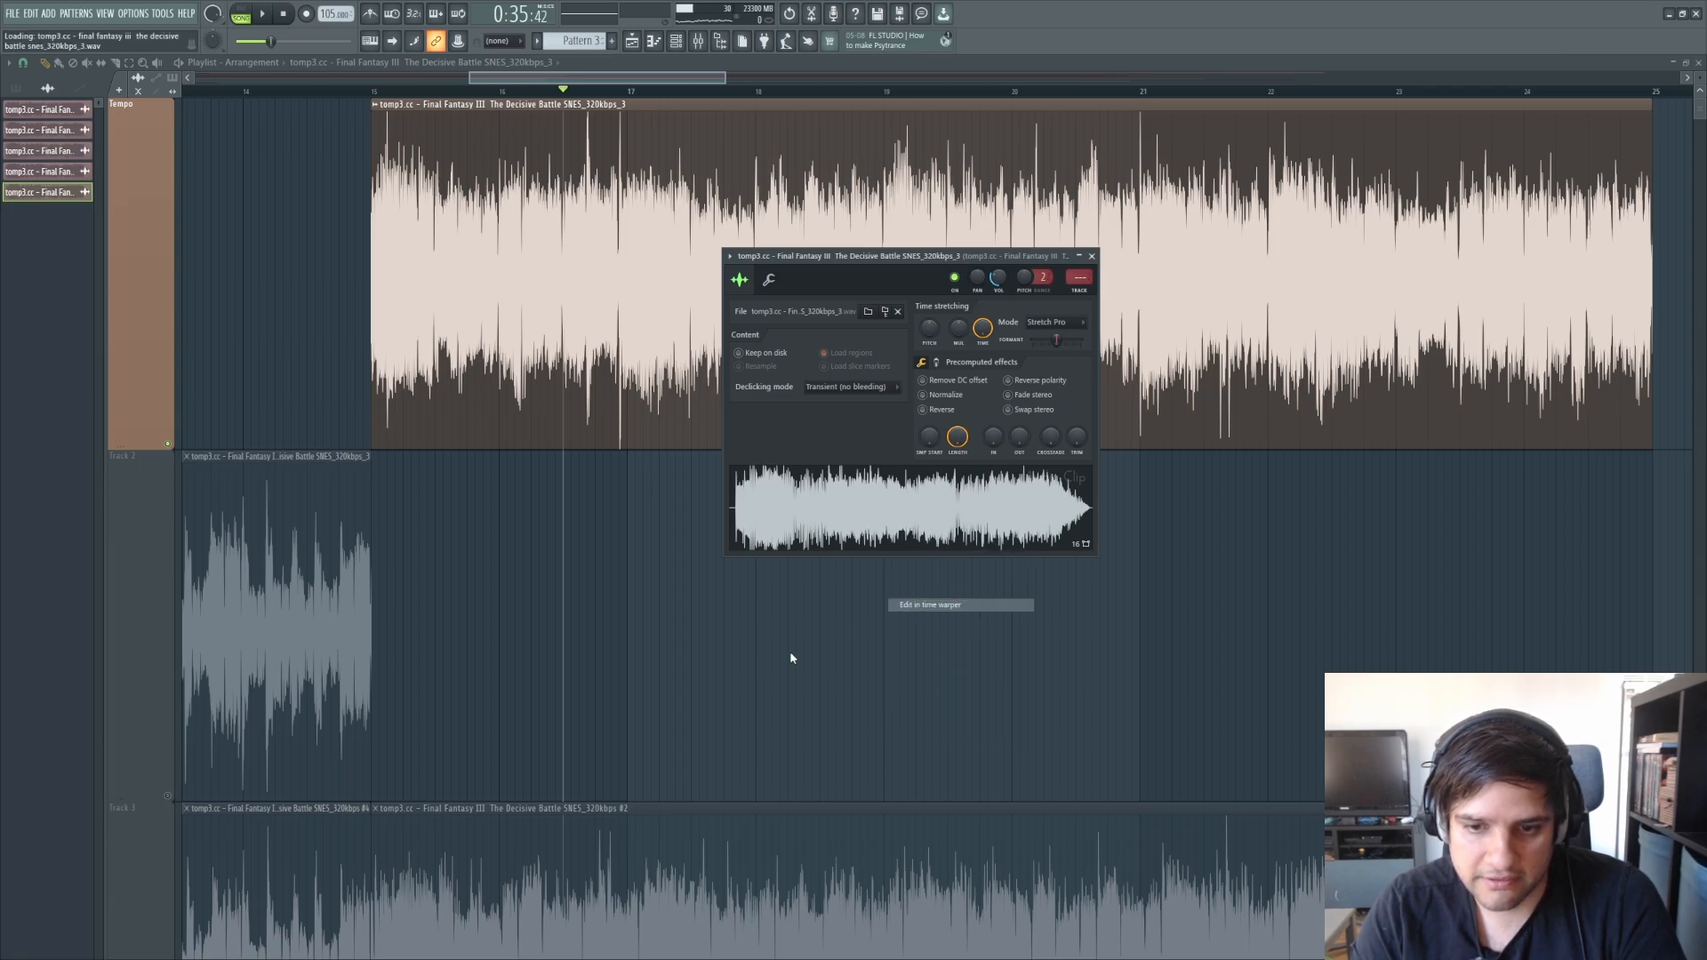
click(959, 604)
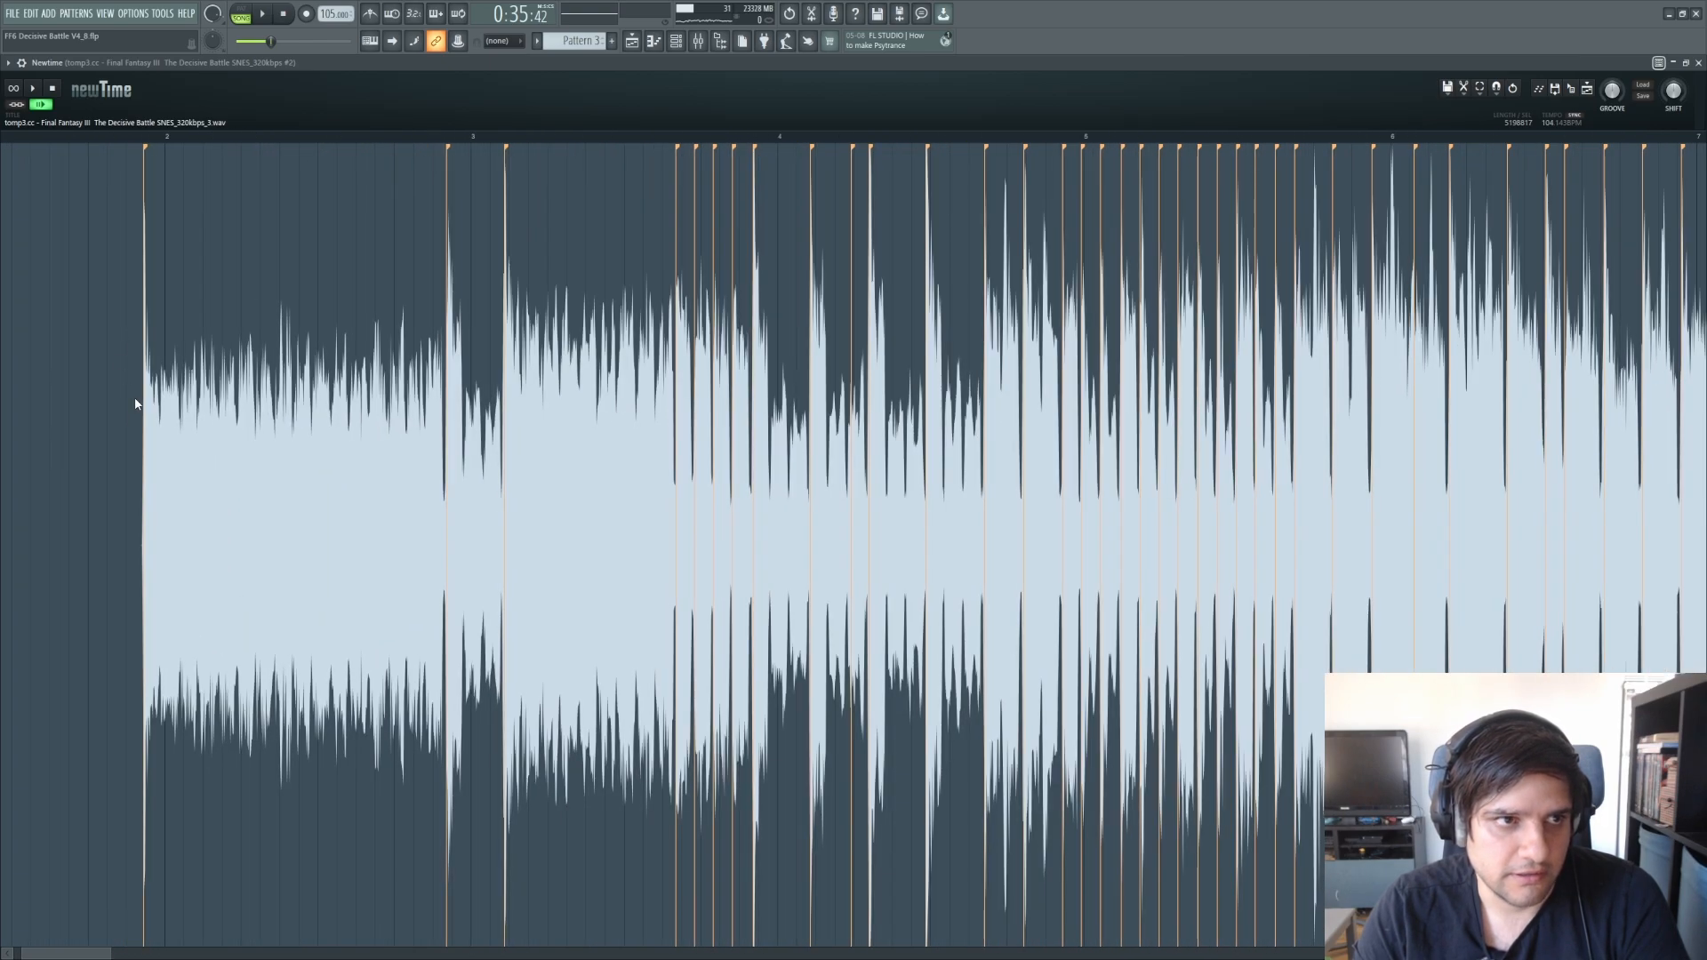
mouse_move(752, 222)
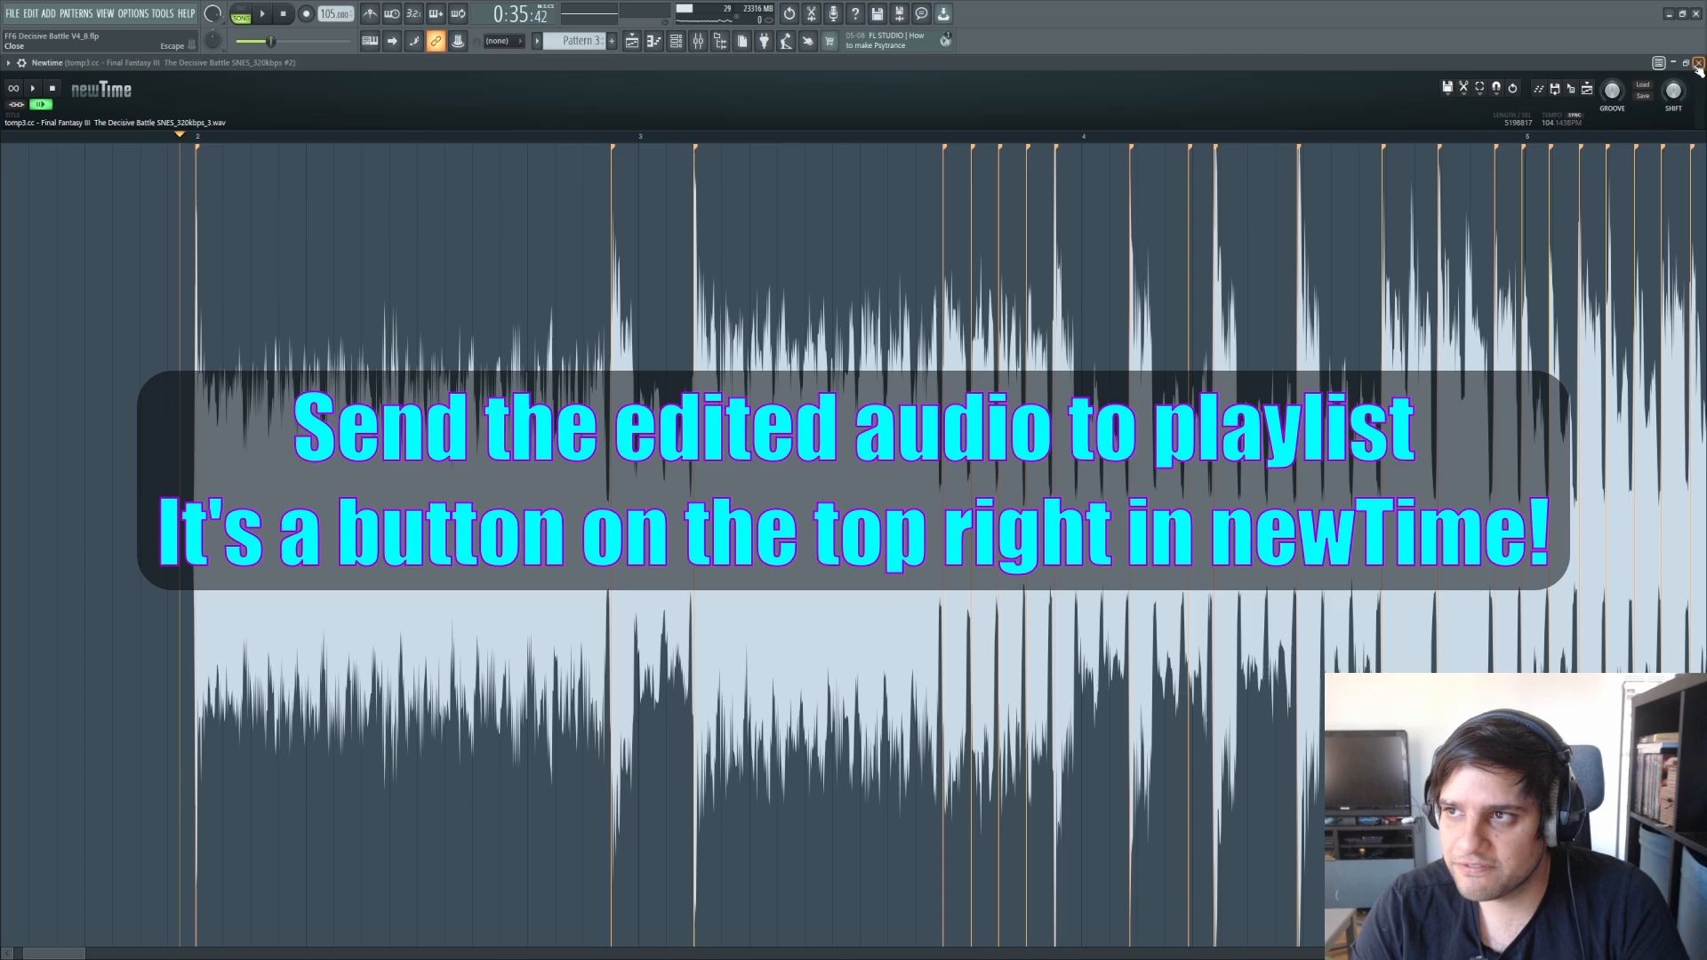
Send the beat-aligned clip back to the playlist and scroll along to review it
click(1673, 87)
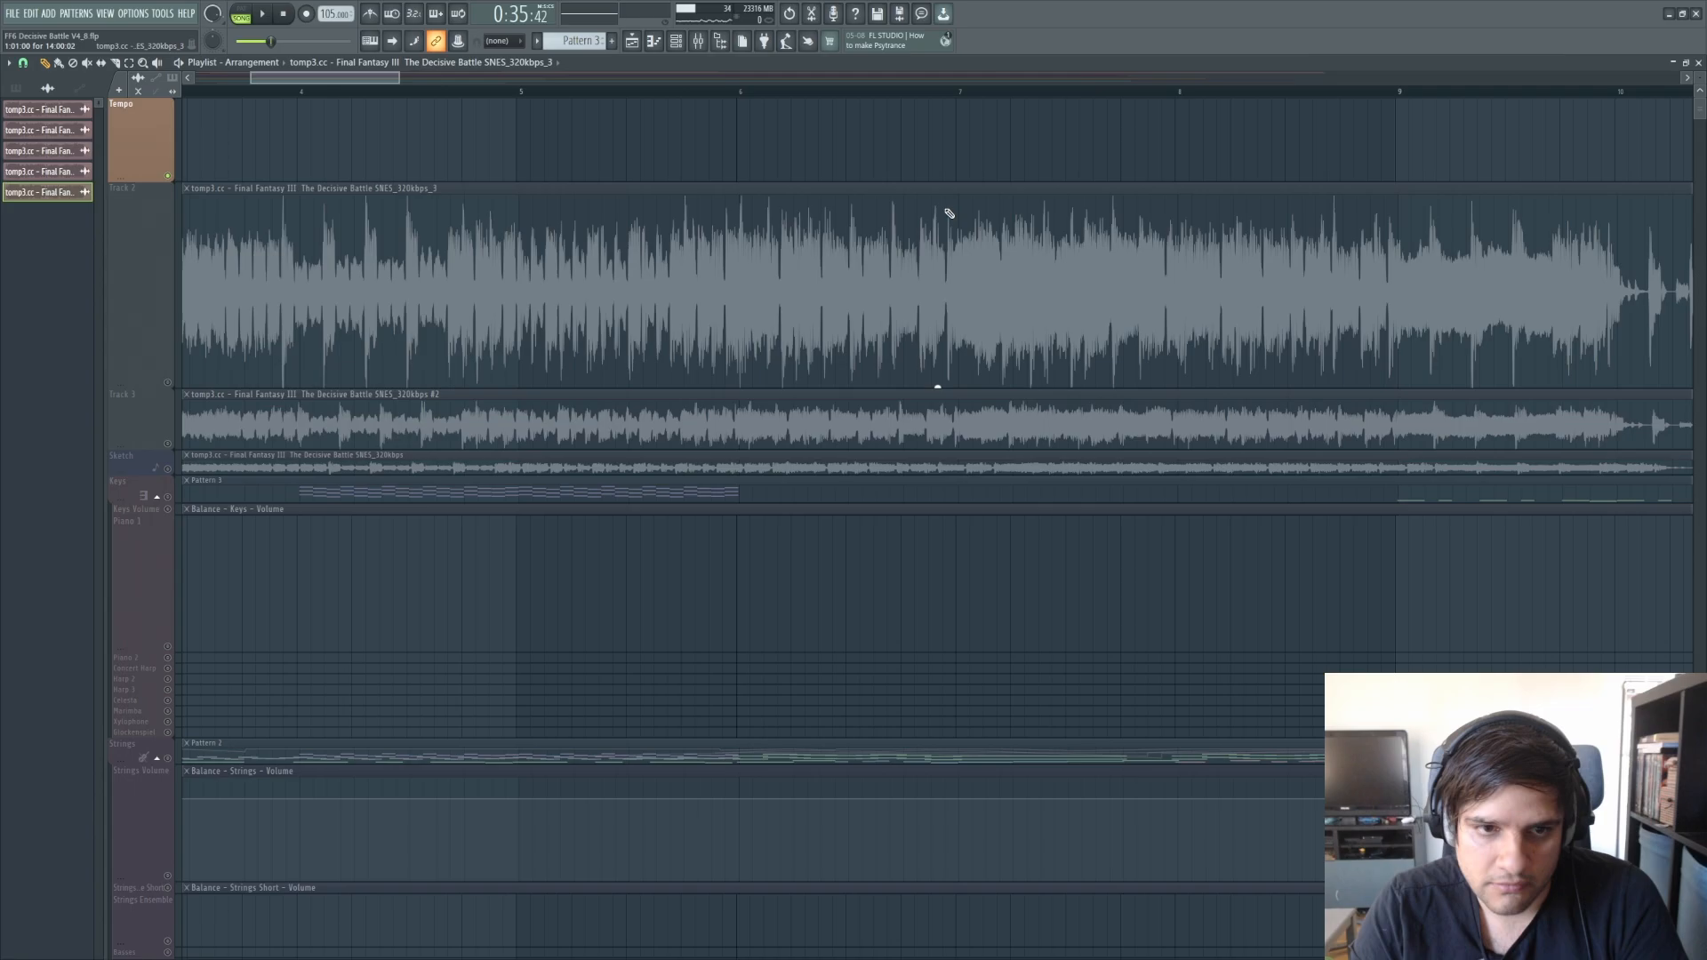
scroll(right, 3)
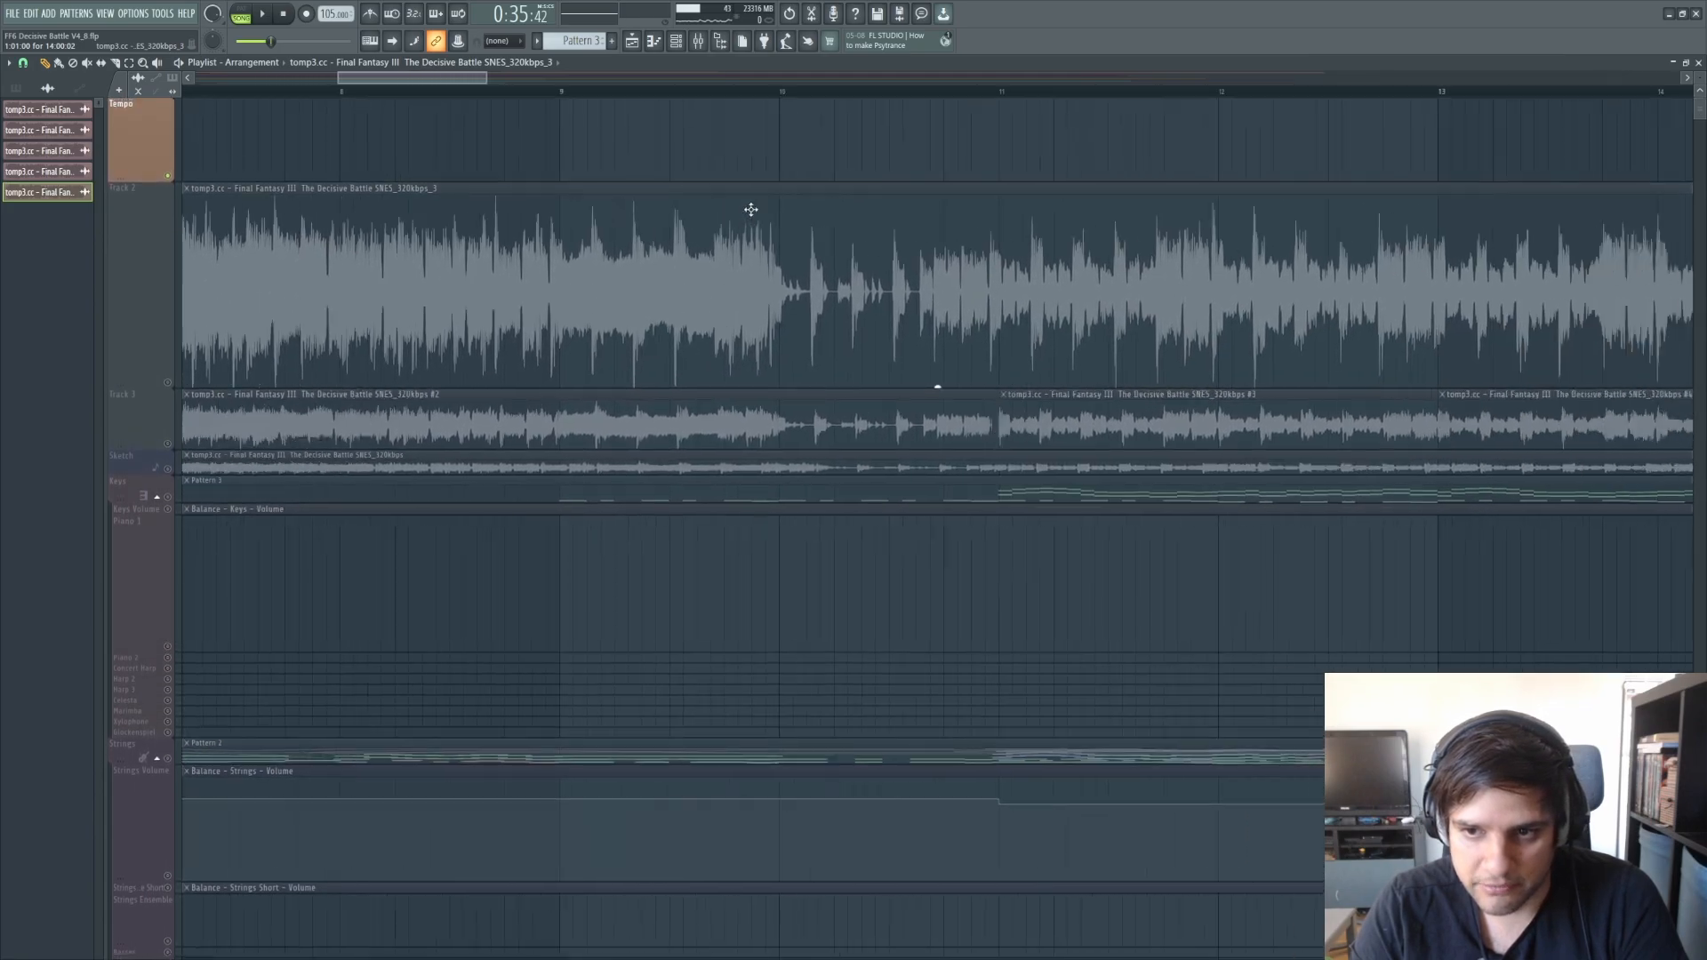